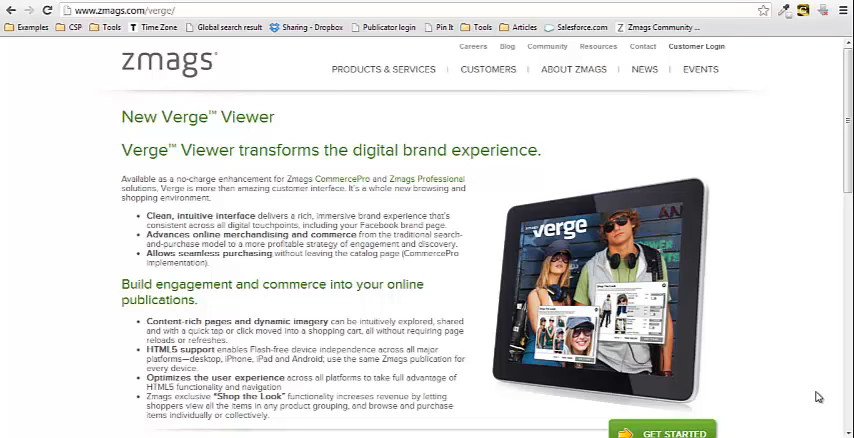
mouse_move(448, 264)
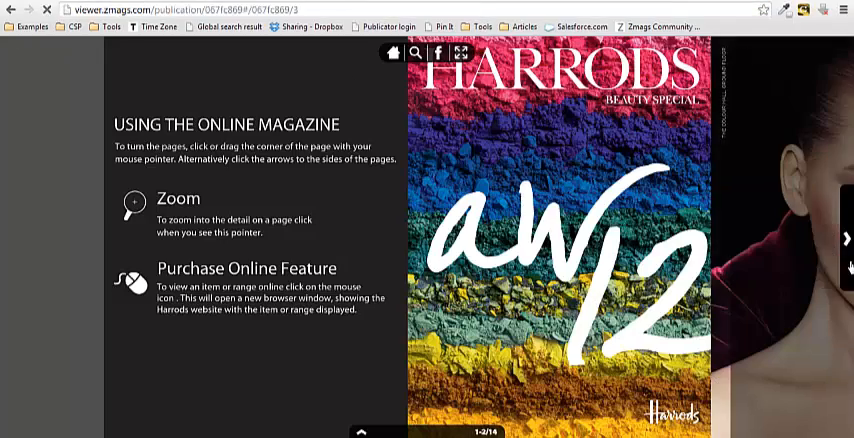
Step: Page through the Harrods Beauty Special magazine and open then close its search bar
left_click(841, 235)
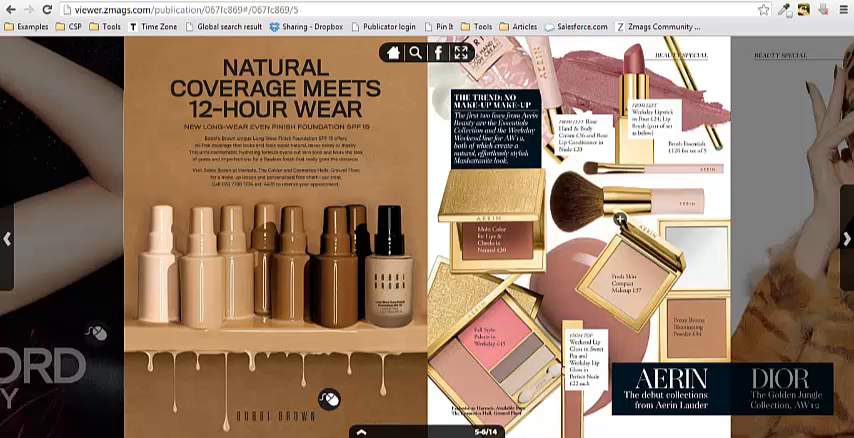
left_click(461, 53)
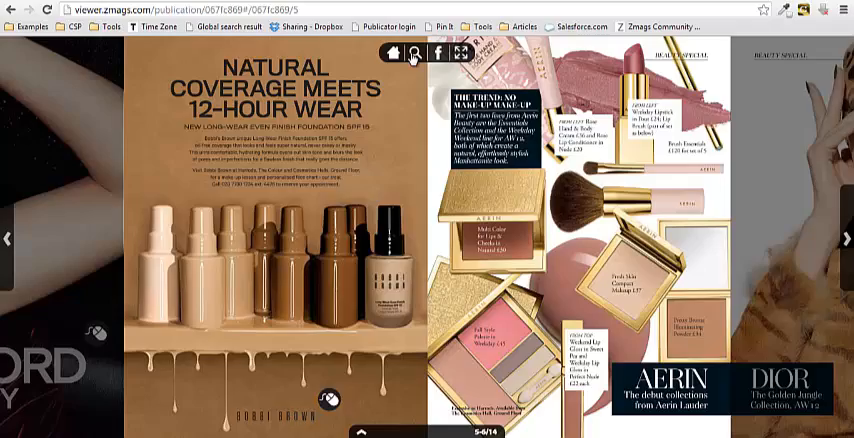
left_click(412, 53)
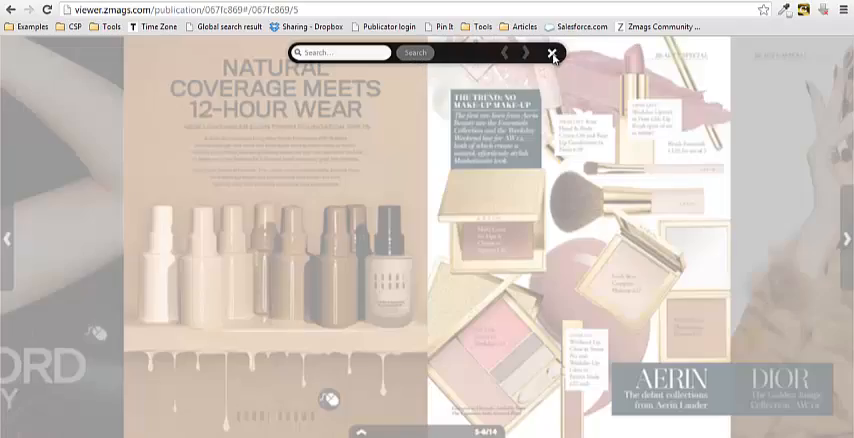
left_click(553, 53)
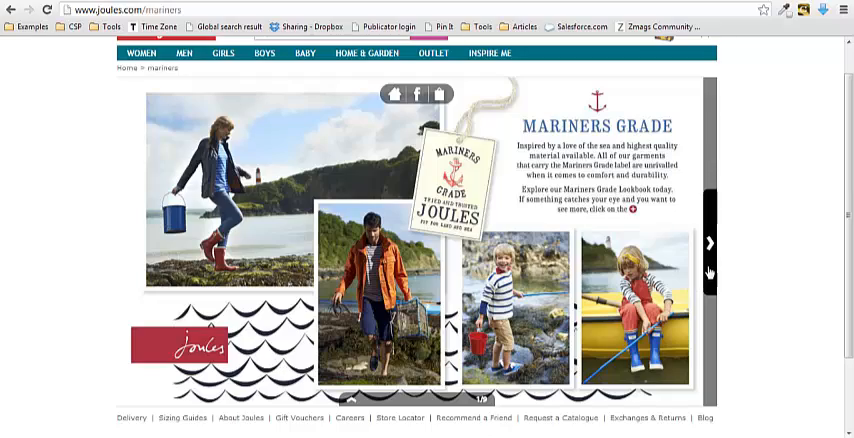
Step: Page forward in the Joules Mariners lookbook and close the striped jersey top's product details
left_click(708, 243)
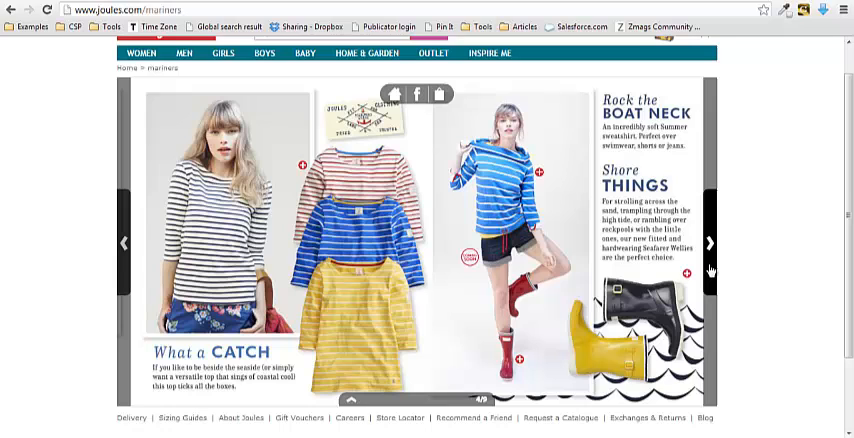
scroll("up", 3)
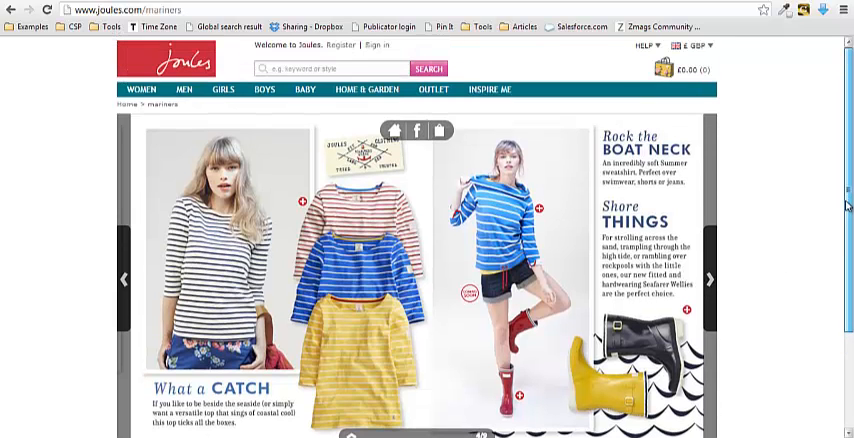
scroll("down", 3)
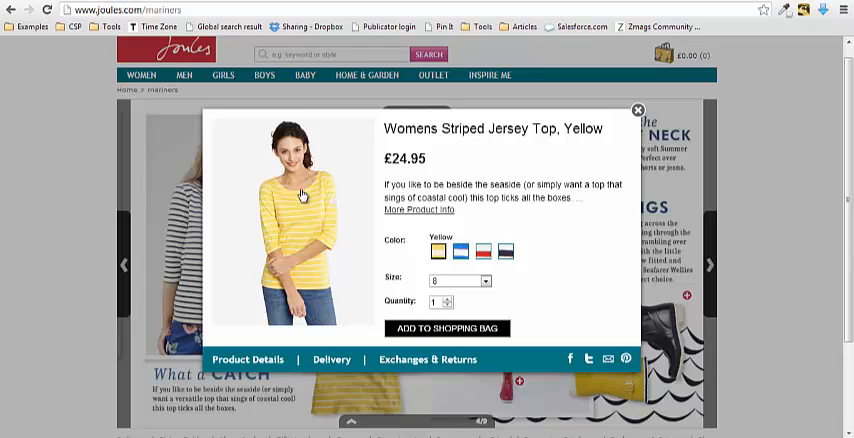
mouse_move(638, 119)
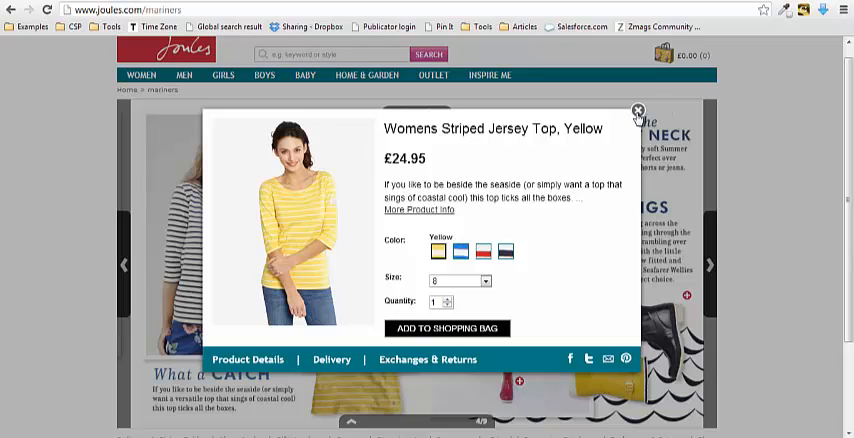
left_click(637, 109)
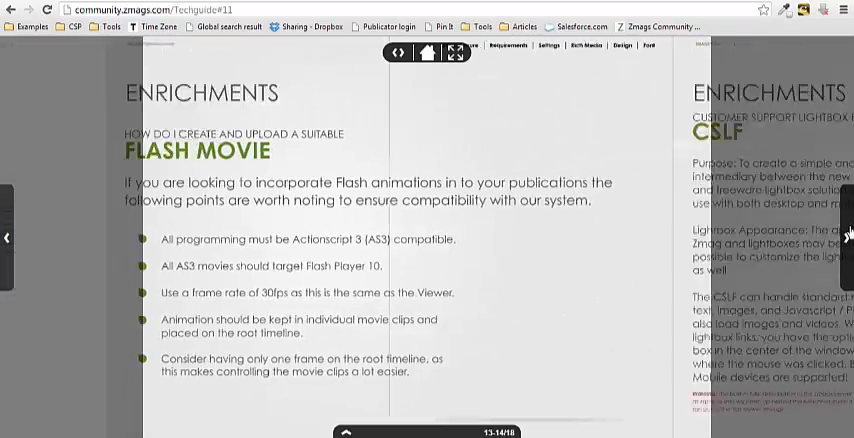
Step: Turn to the Tech Guide's CSLF page and close its furniture video lightbox
left_click(847, 237)
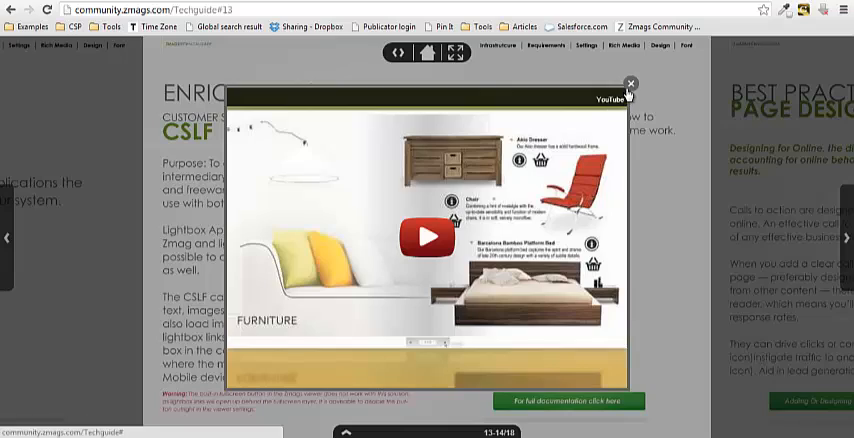
left_click(630, 84)
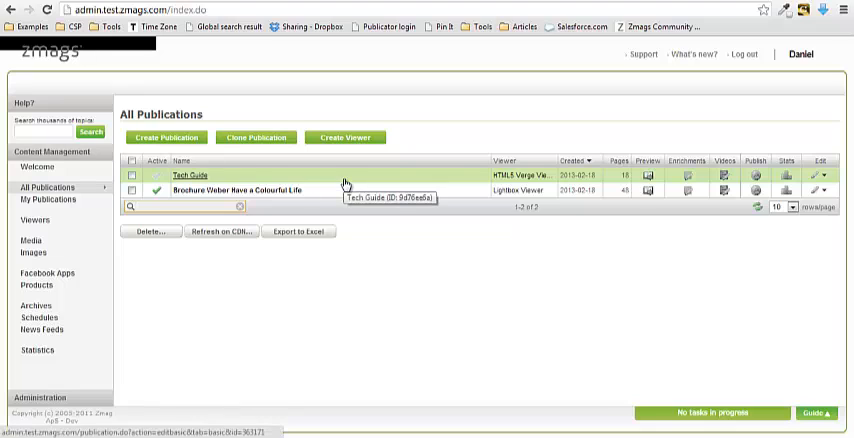
mouse_move(160, 138)
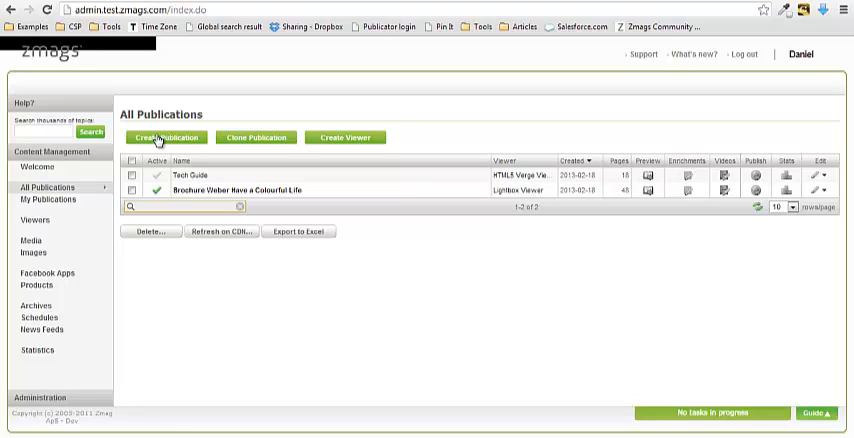
mouse_move(90, 204)
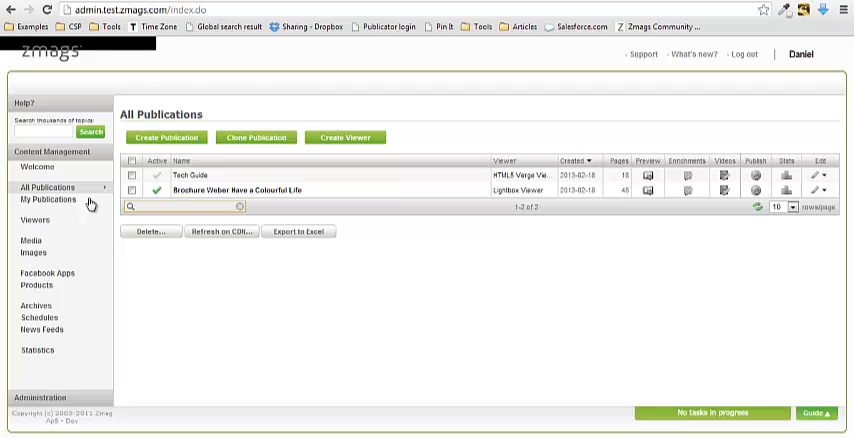
left_click(35, 220)
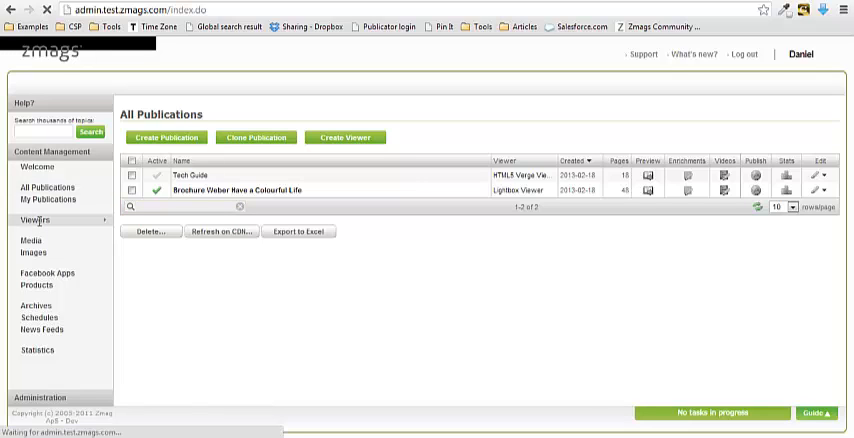
Step: Browse the Viewers list down to Custom viewers and open the HTML5 Verge Viewer for editing
left_click(35, 219)
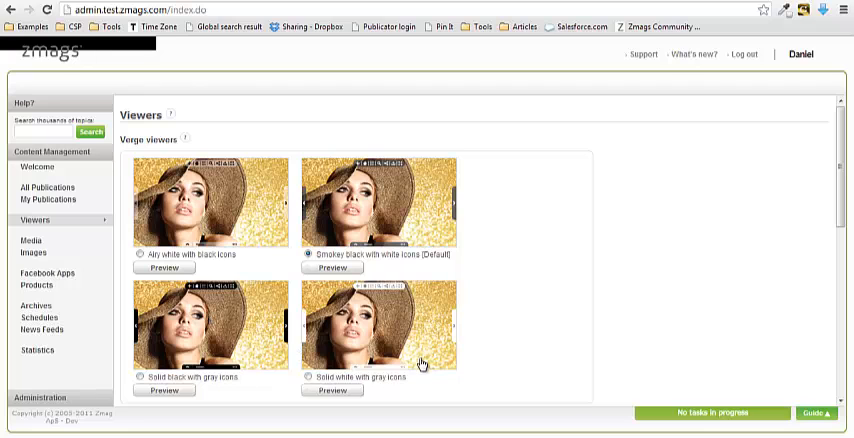
scroll("down", 3)
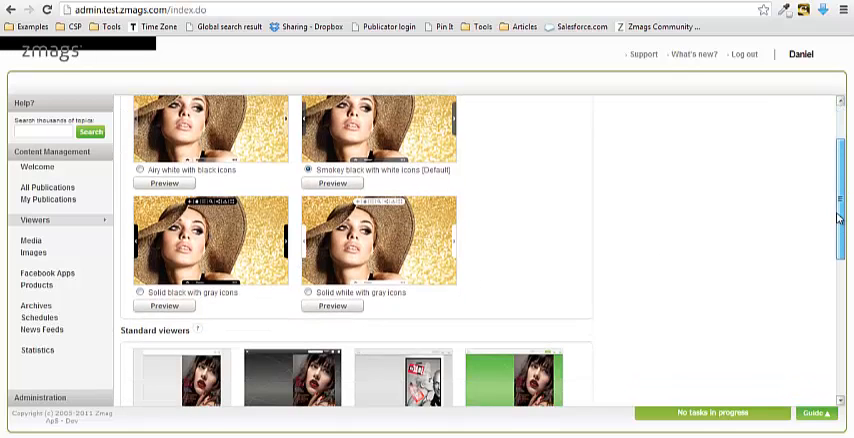
scroll("down", 3)
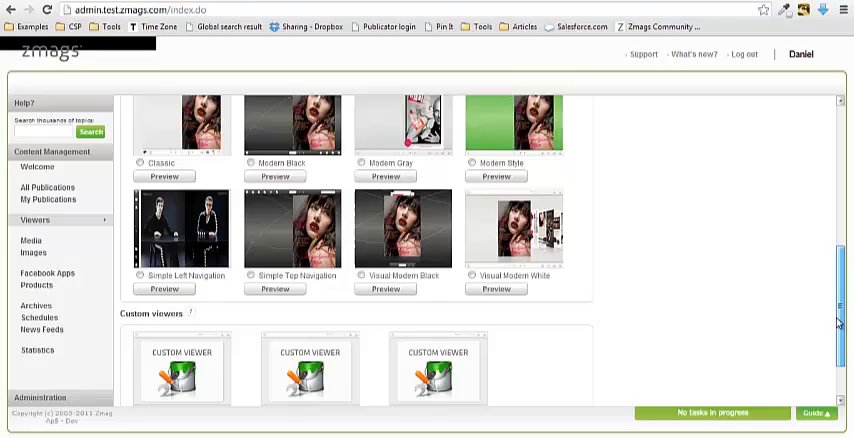
scroll("down", 3)
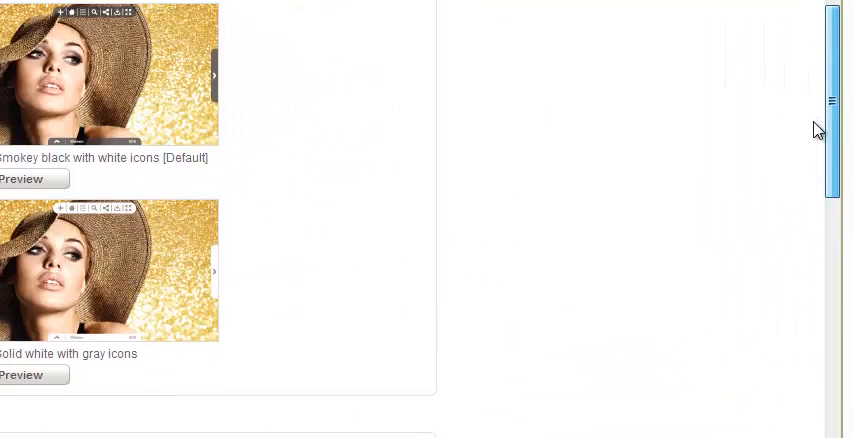
scroll("down", 3)
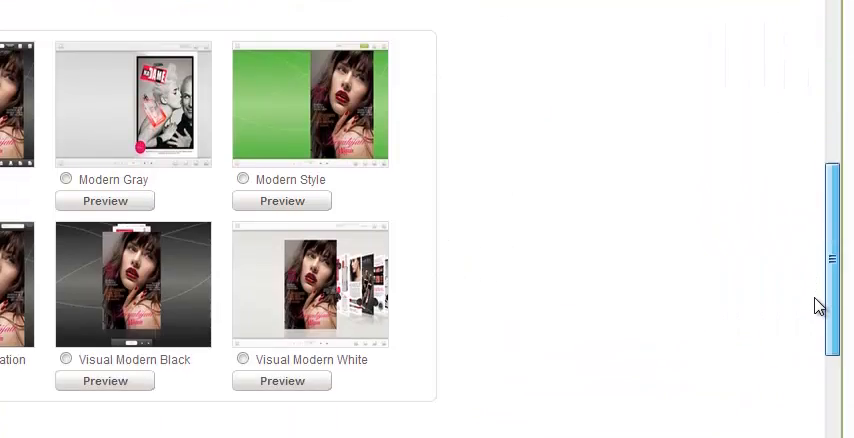
scroll("down", 3)
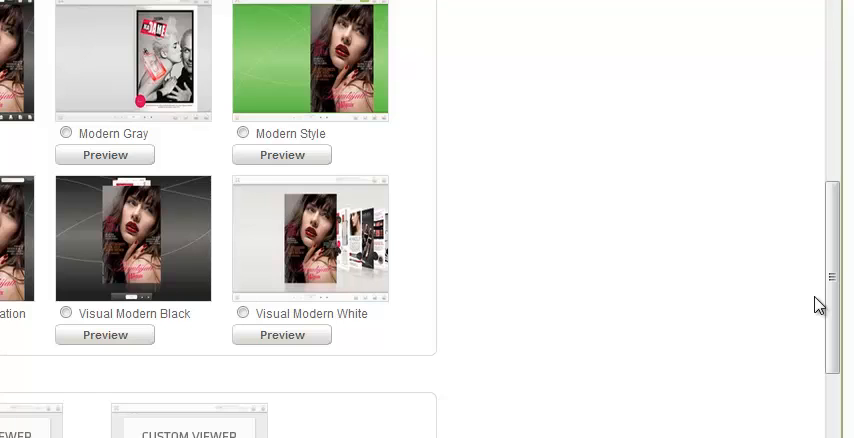
scroll("down", 3)
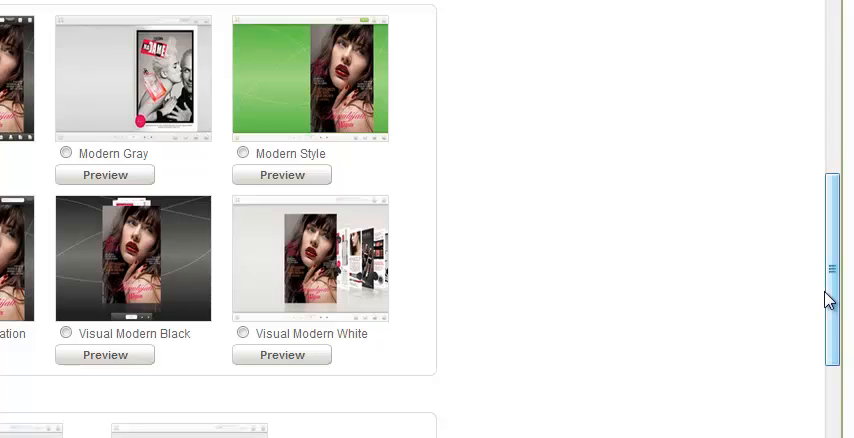
scroll("up", 3)
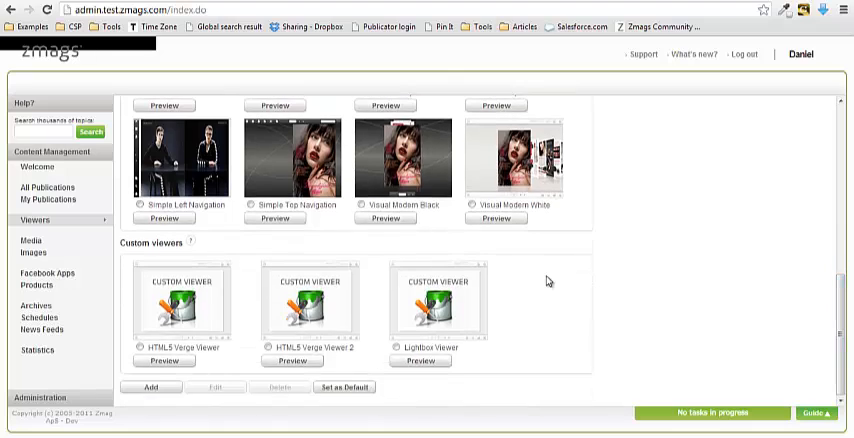
mouse_move(202, 300)
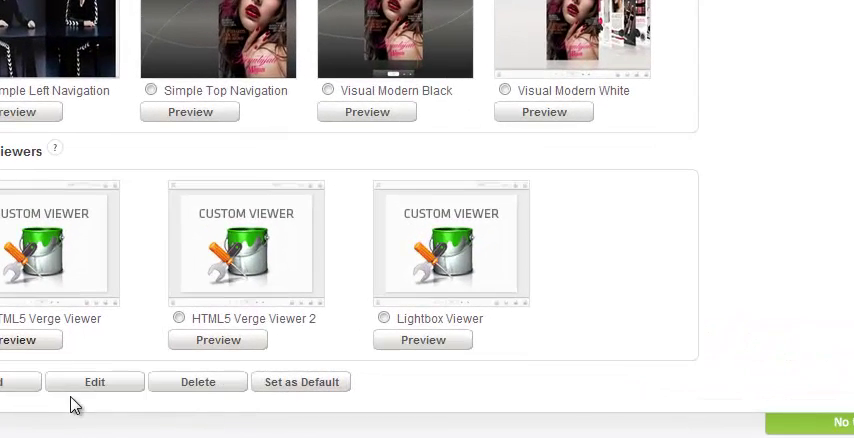
left_click(94, 382)
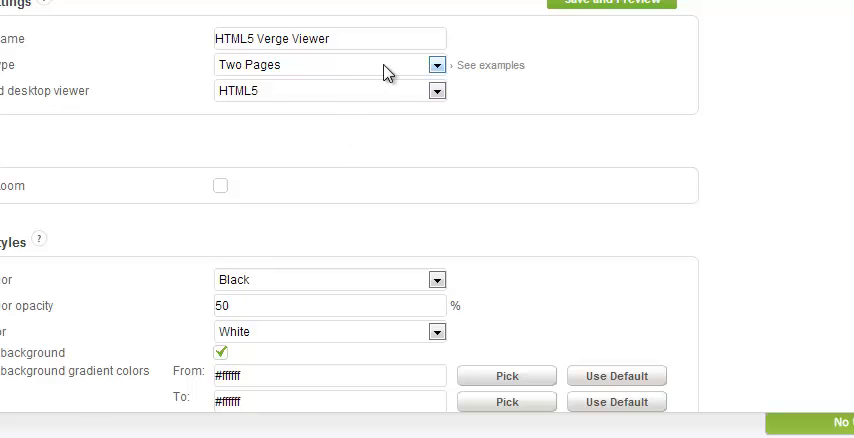
left_click(436, 64)
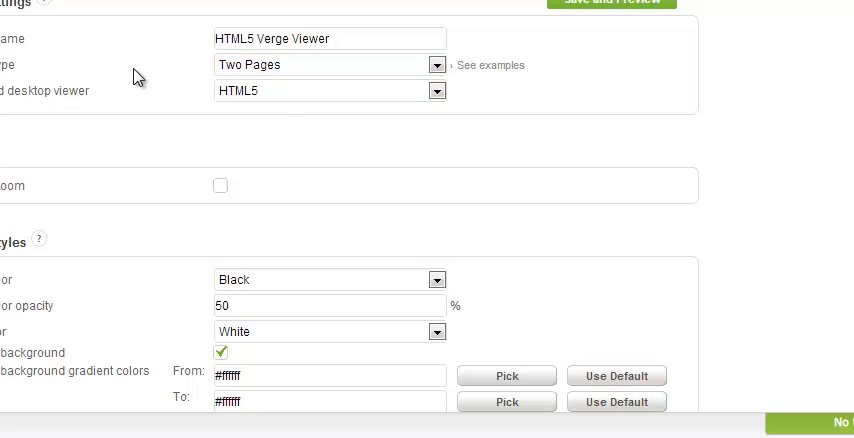
mouse_move(343, 117)
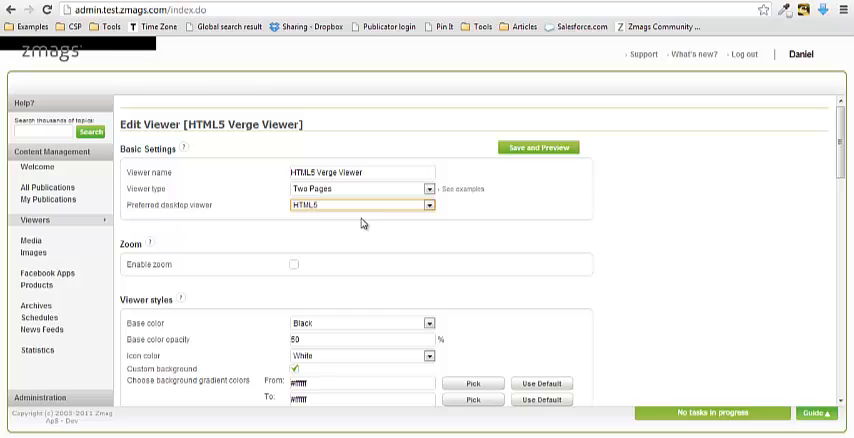
scroll("down", 3)
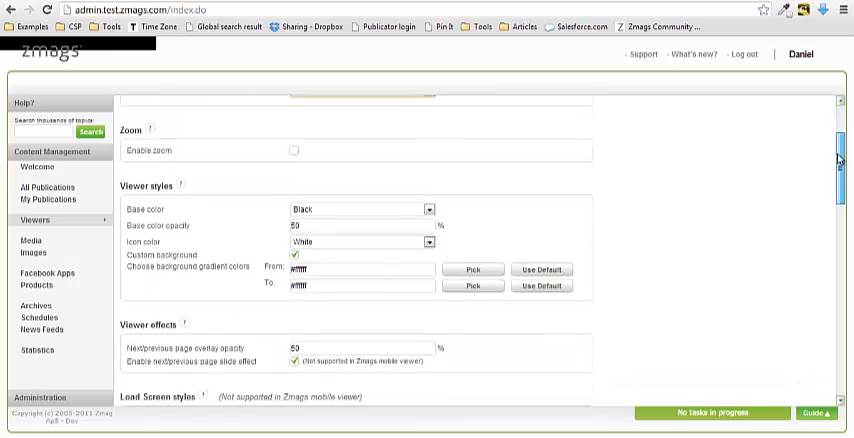
scroll("up", 3)
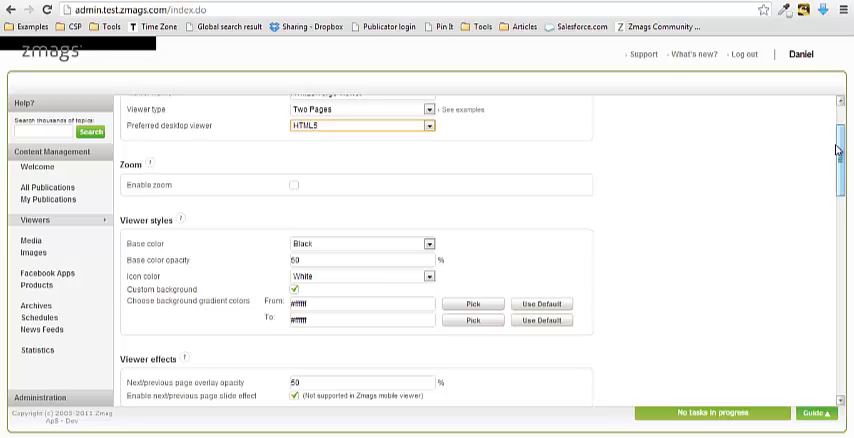
scroll("down", 3)
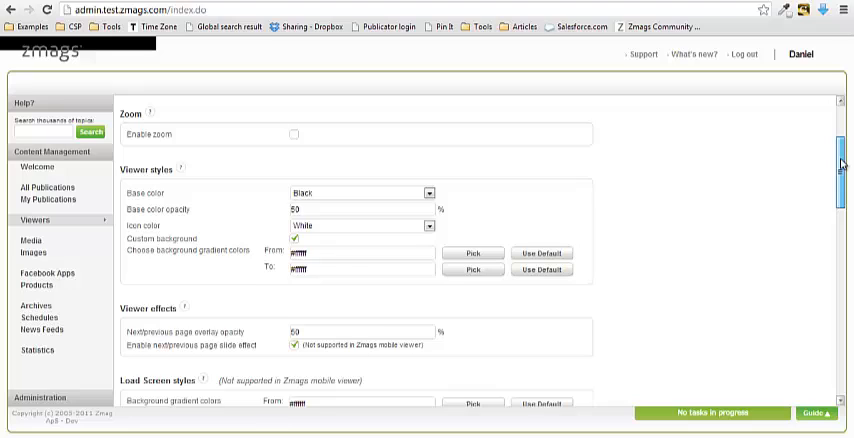
scroll("up", 3)
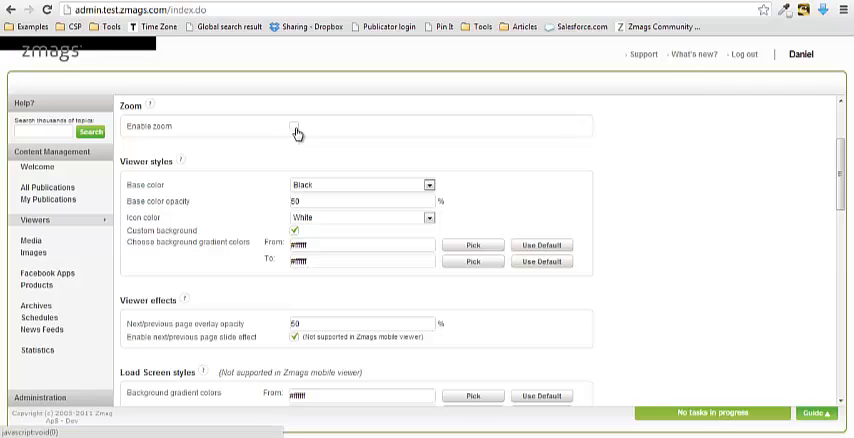
left_click(293, 126)
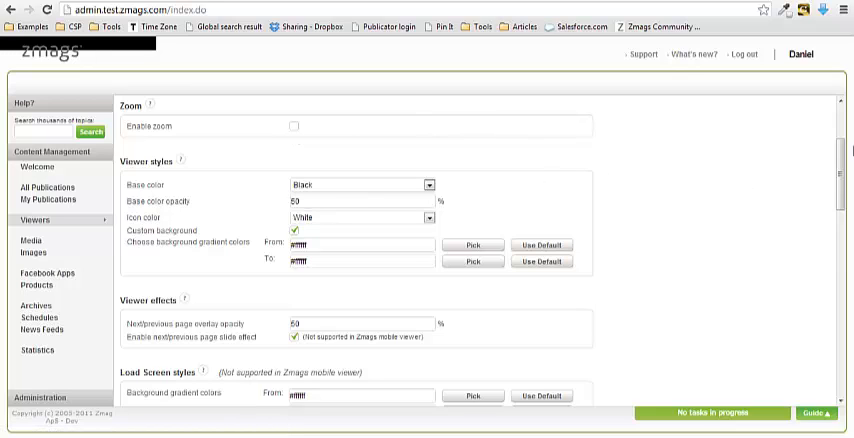
scroll("down", 3)
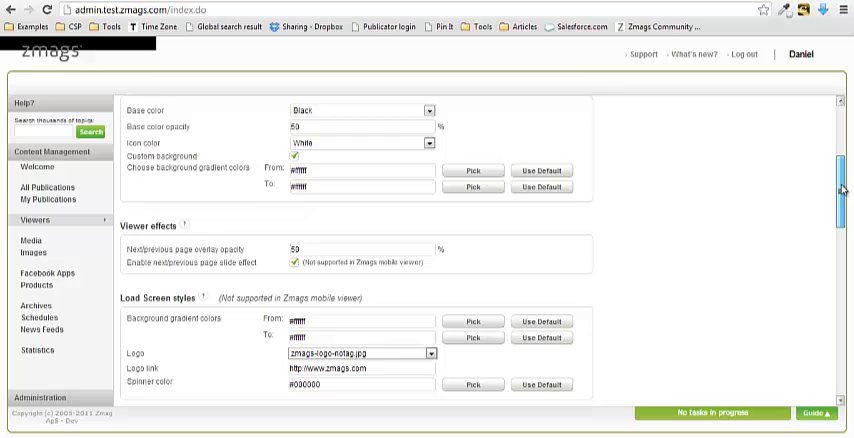
scroll("up", 3)
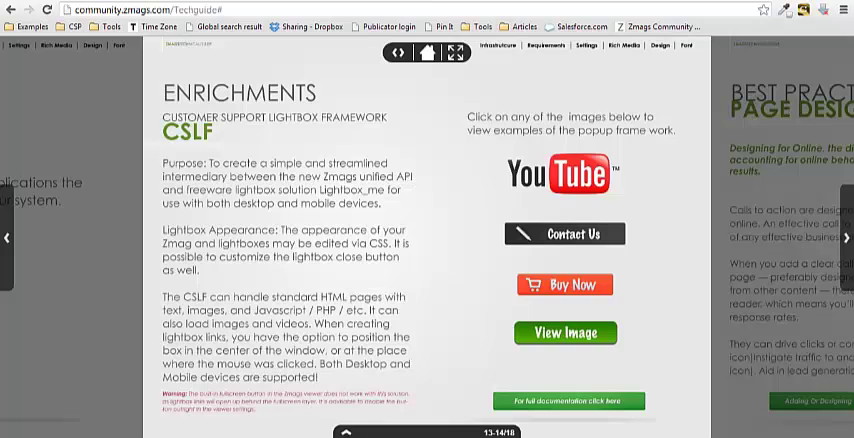
mouse_move(361, 366)
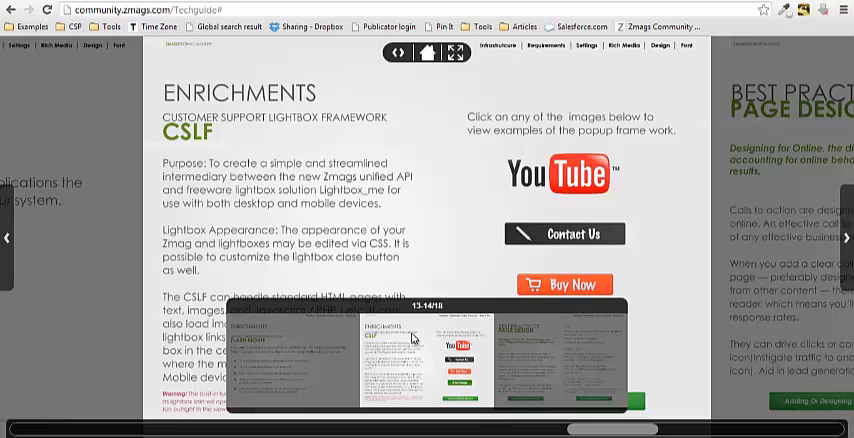
mouse_move(473, 224)
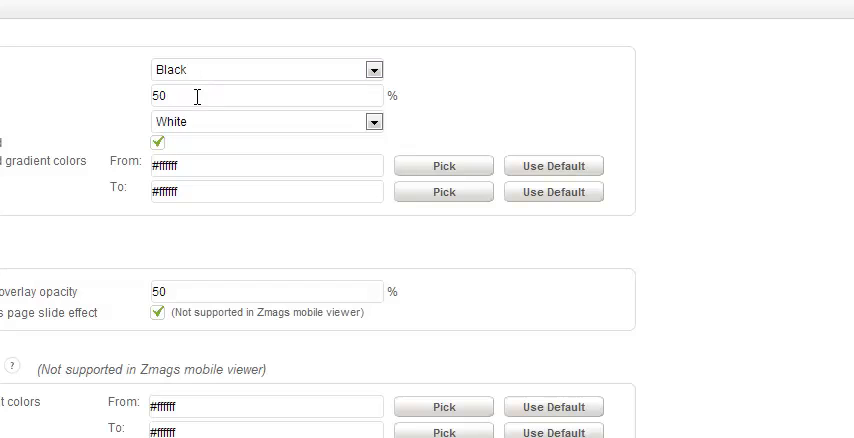
left_click(372, 69)
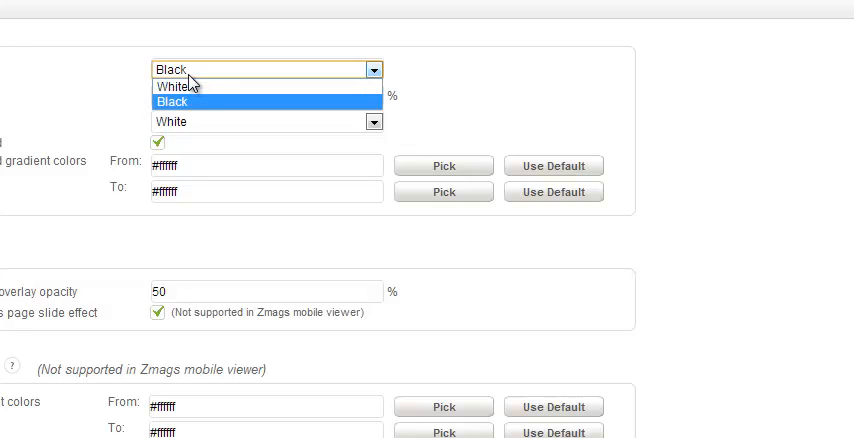
mouse_move(185, 108)
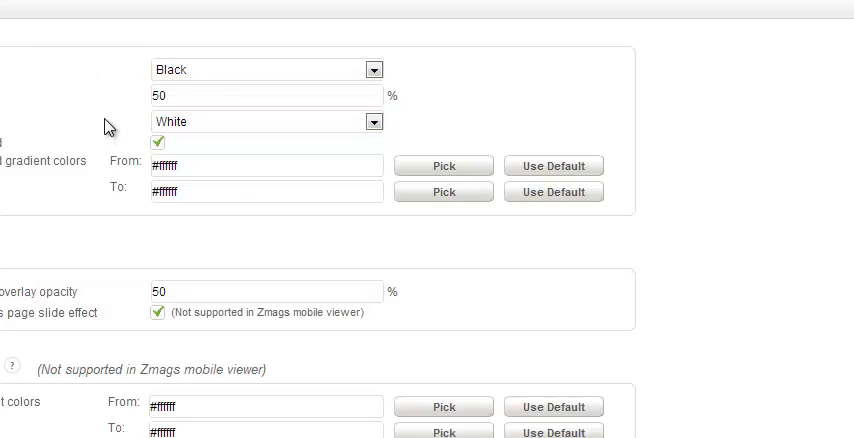
mouse_move(269, 186)
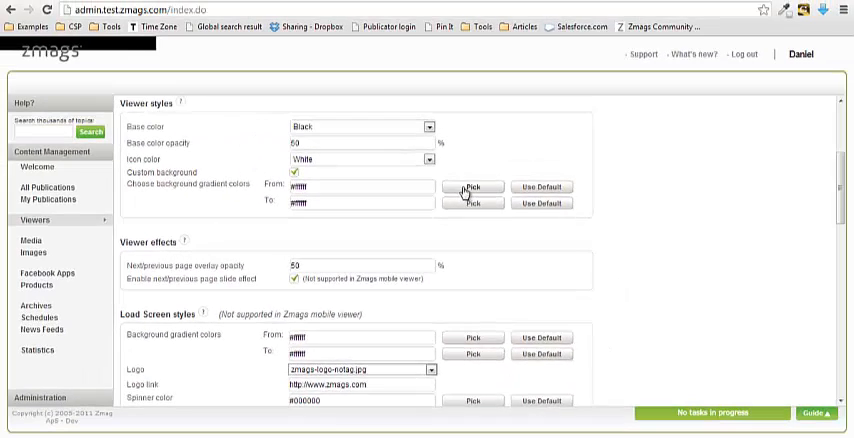
mouse_move(485, 254)
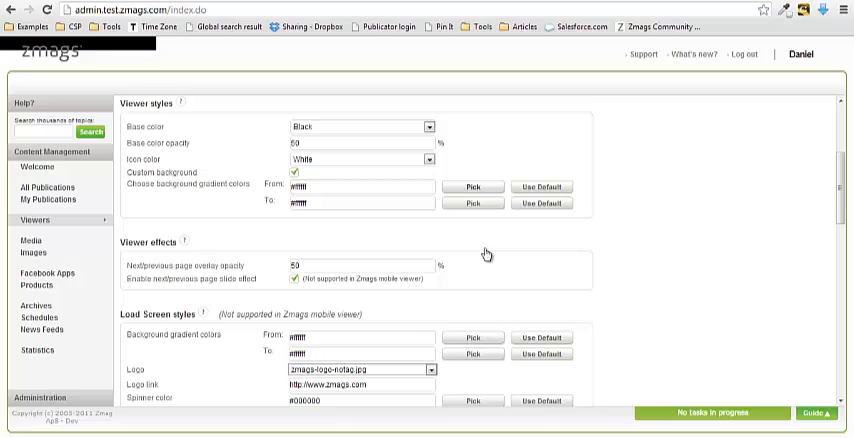
scroll("down", 3)
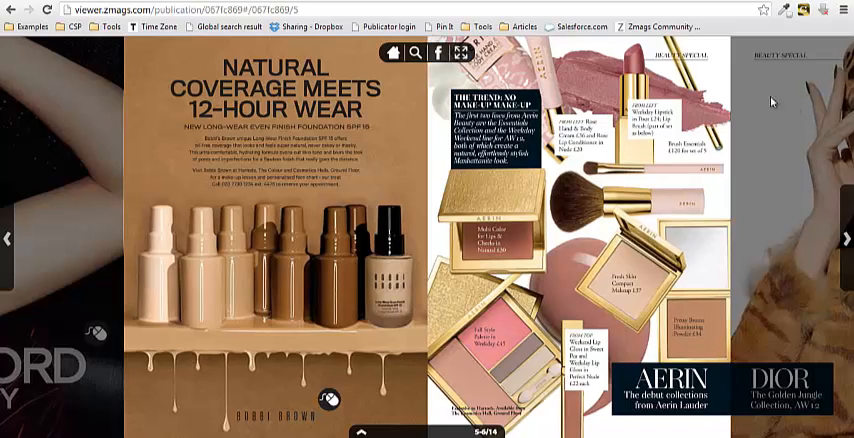
mouse_move(775, 140)
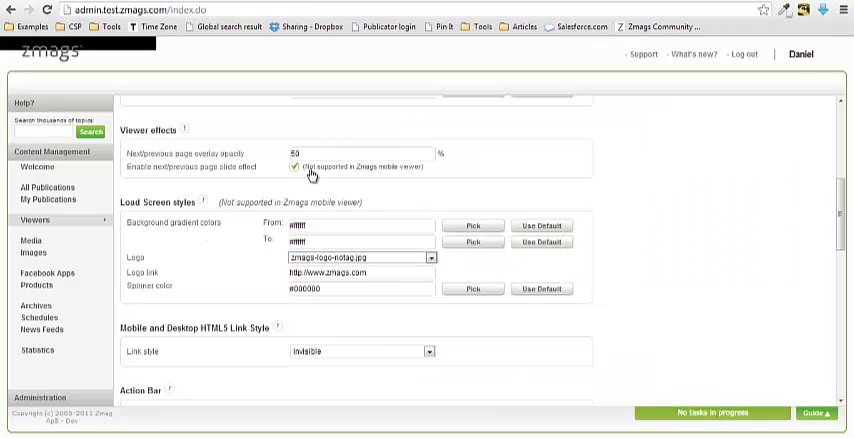
mouse_move(308, 177)
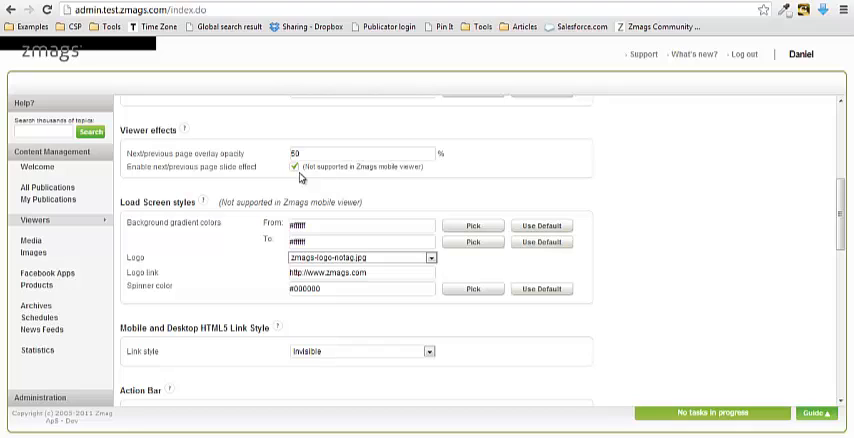
mouse_move(424, 234)
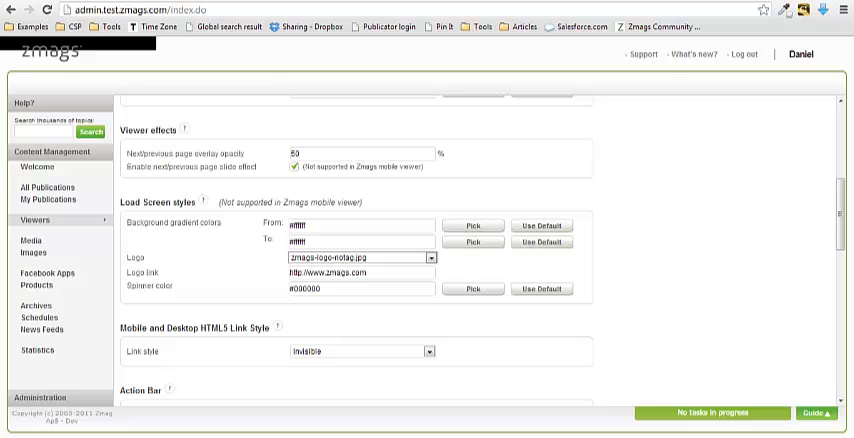
scroll("down", 3)
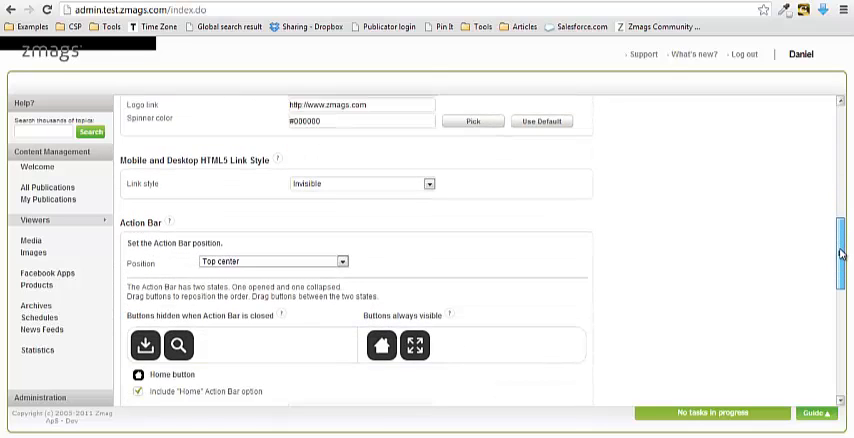
scroll("down", 3)
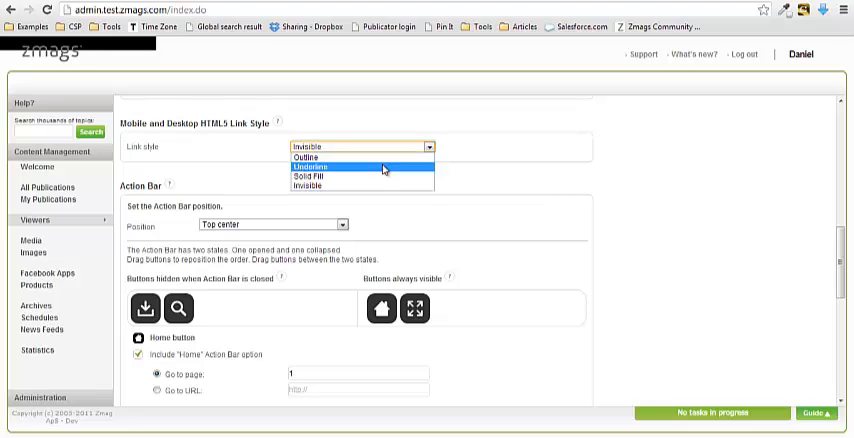
mouse_move(365, 155)
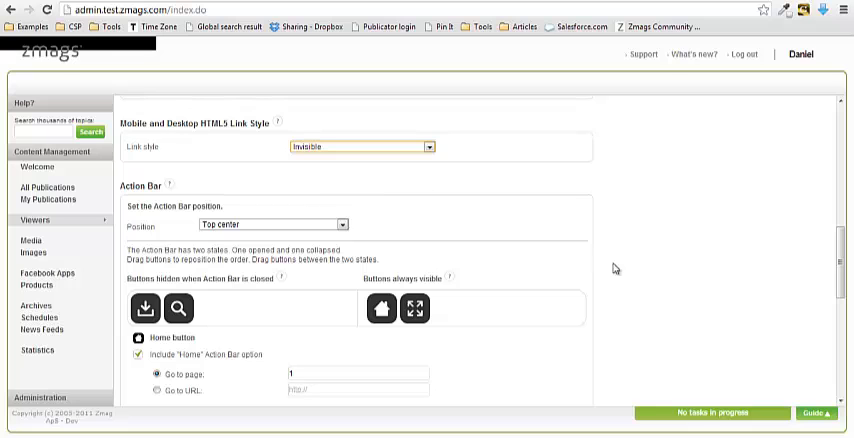
scroll("down", 3)
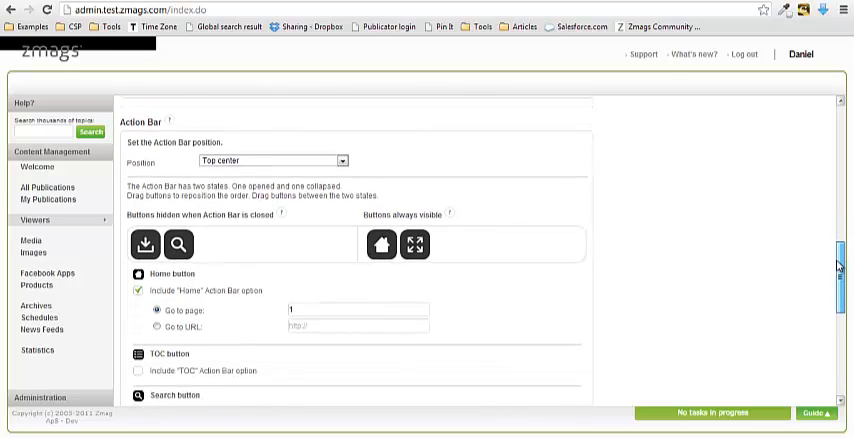
Step: Untick the Share action bar option, leaving Search, Download PDF and Fullscreen enabled
scroll("down", 3)
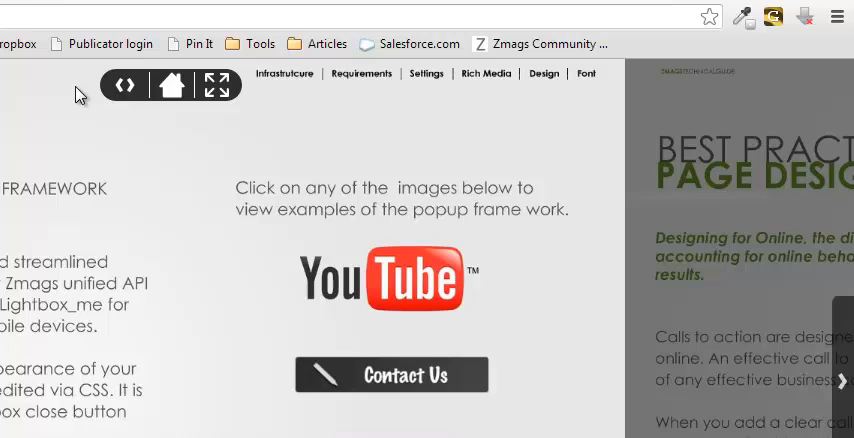
left_click(124, 85)
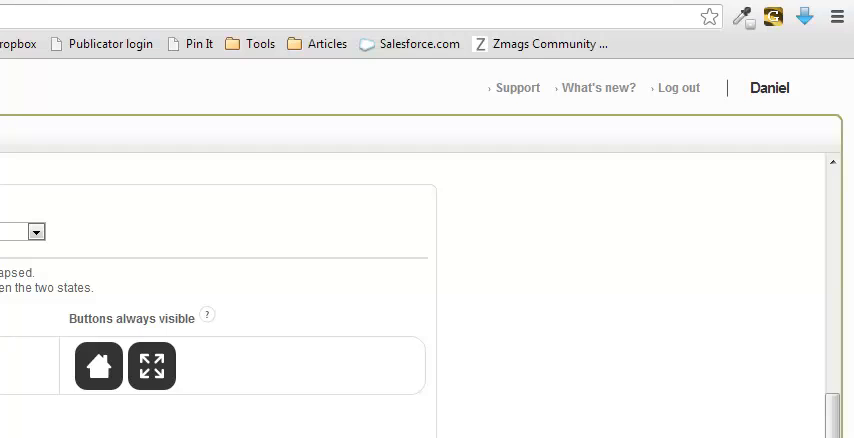
scroll("down", 3)
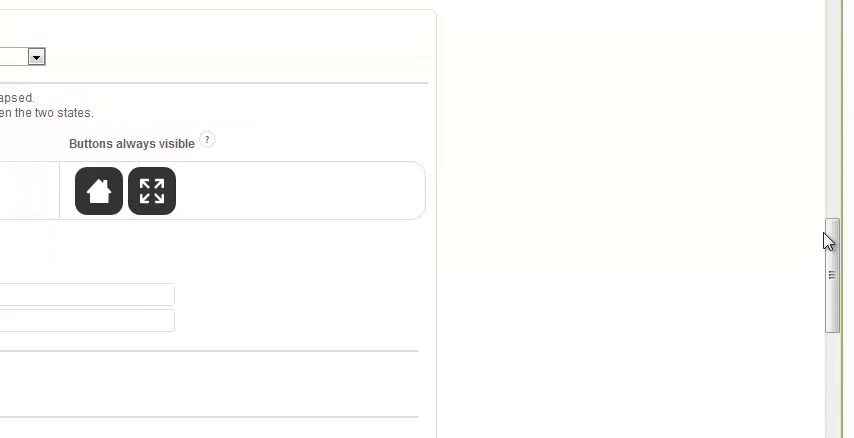
scroll("down", 3)
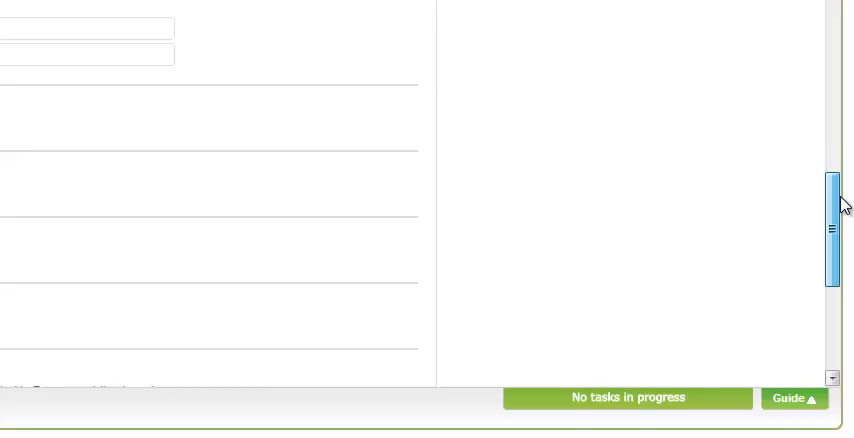
scroll("down", 3)
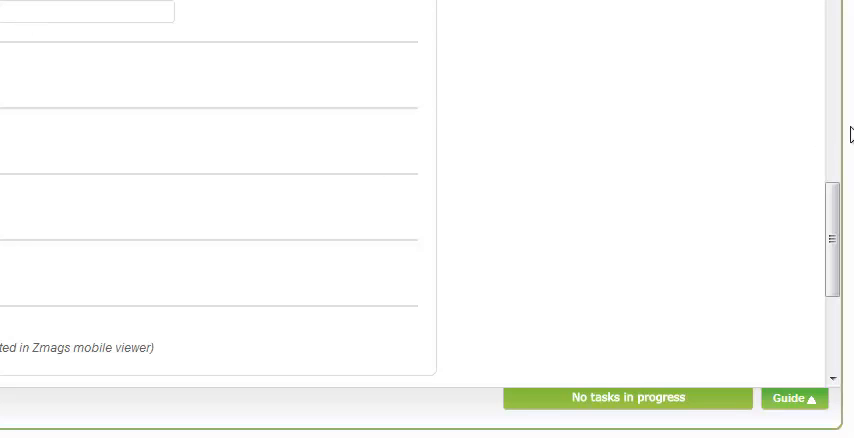
scroll("down", 3)
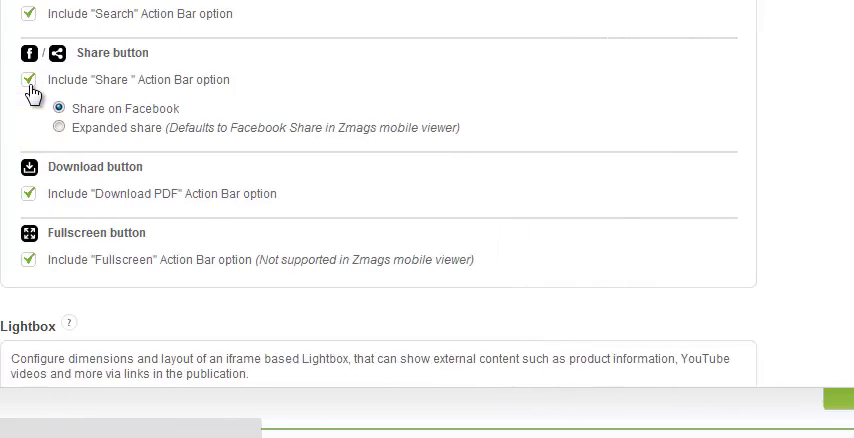
left_click(30, 79)
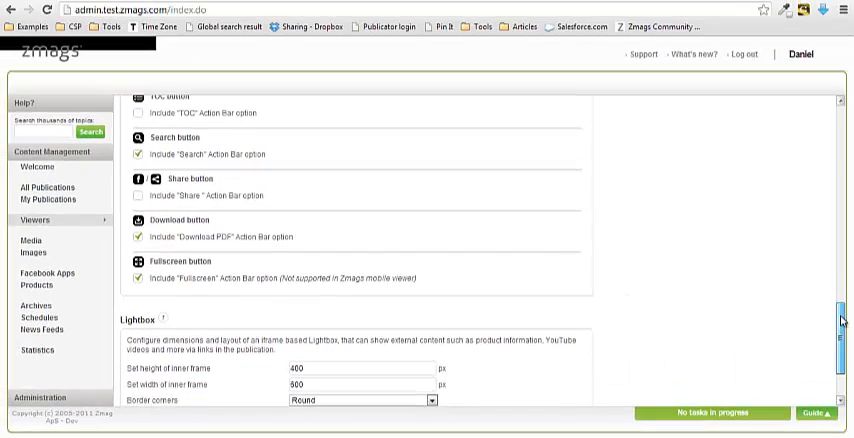
Step: Save and exit the Verge viewer with its 400×600 Lightbox and round 11 px borders
scroll("down", 3)
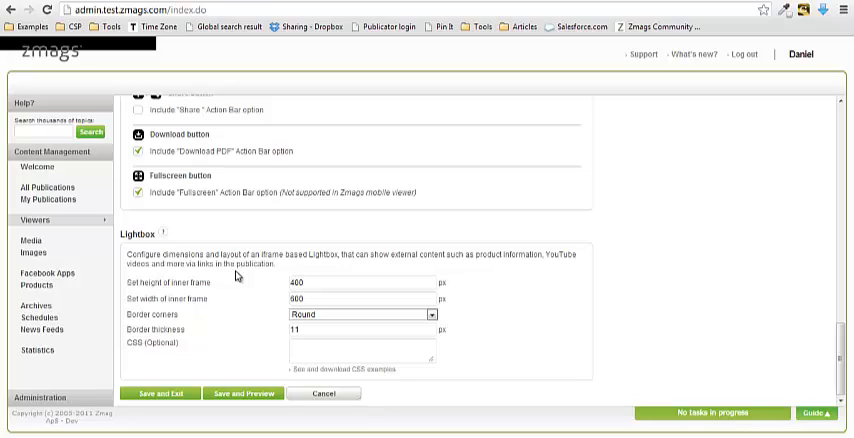
mouse_move(172, 315)
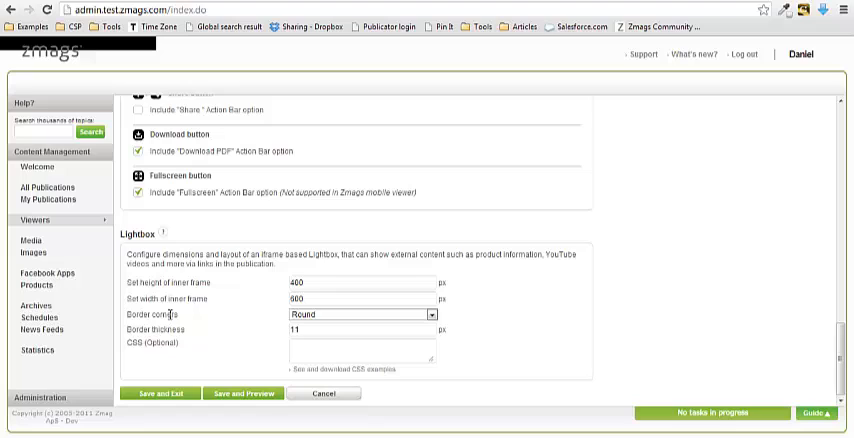
mouse_move(252, 291)
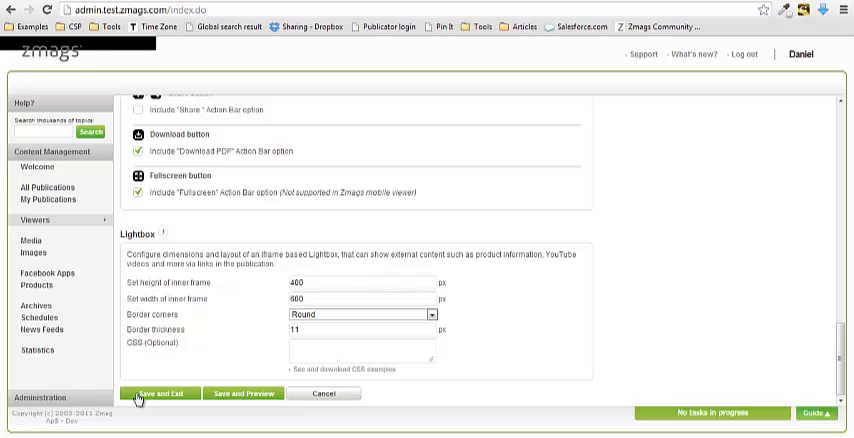
left_click(162, 392)
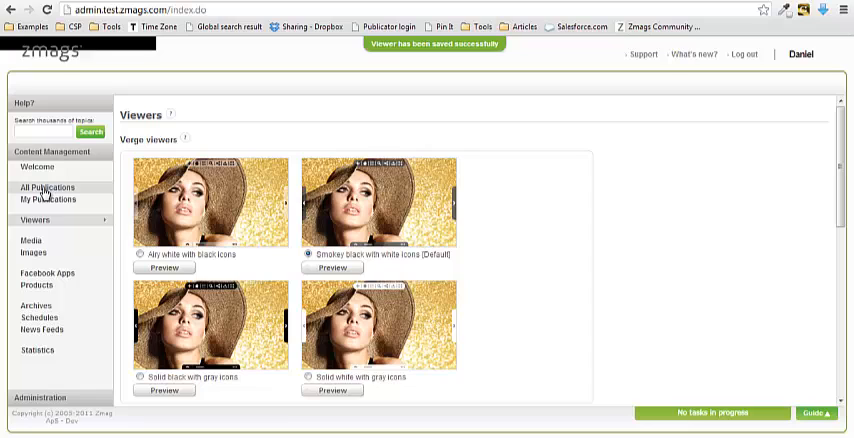
Step: Show the All Publications list with the Tech Guide and Weber brochure
left_click(47, 187)
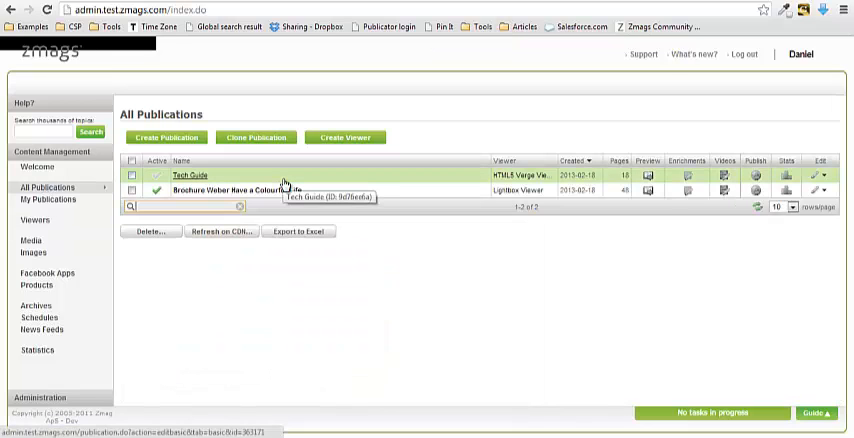
mouse_move(725, 183)
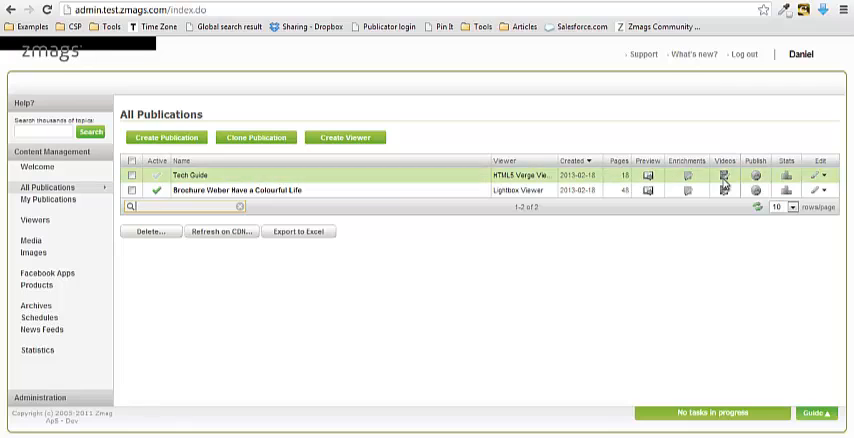
mouse_move(725, 189)
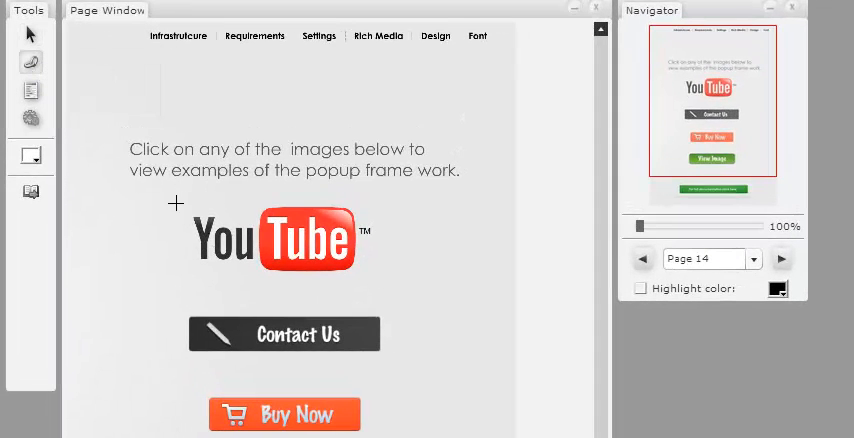
Step: Add a Lightbox link area over page 14's YouTube logo, then Save & Preview
left_click(283, 242)
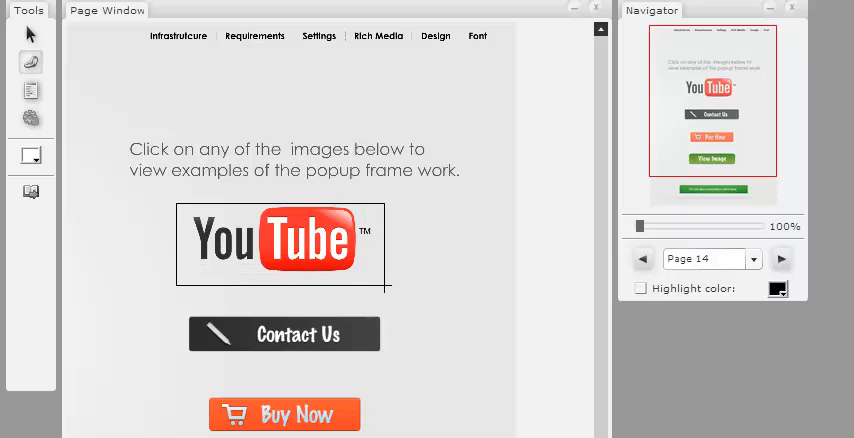
scroll("down", 3)
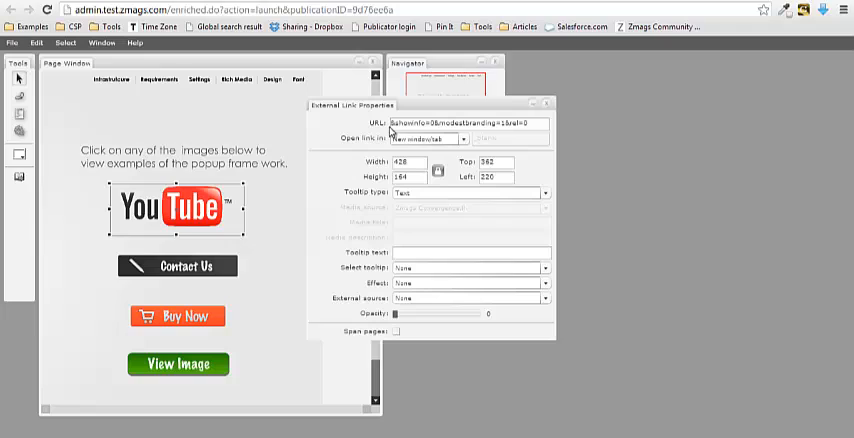
left_click(463, 139)
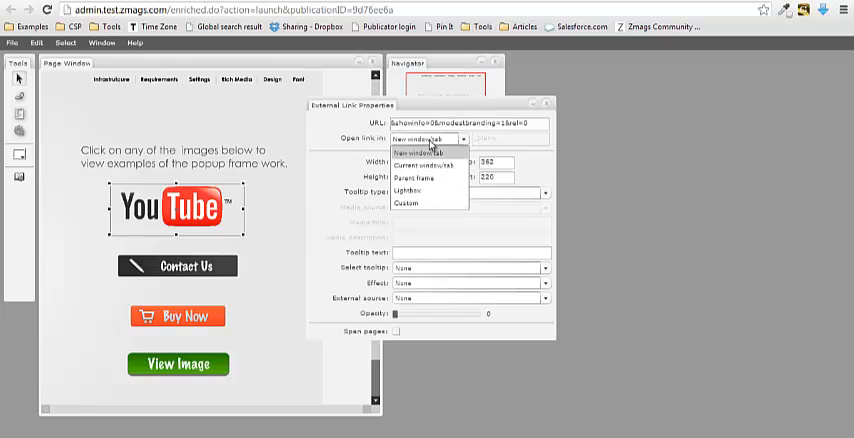
mouse_move(450, 145)
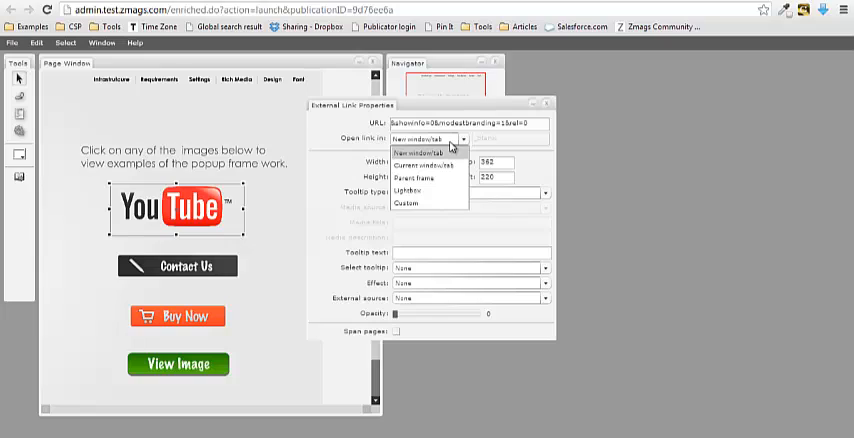
mouse_move(428, 191)
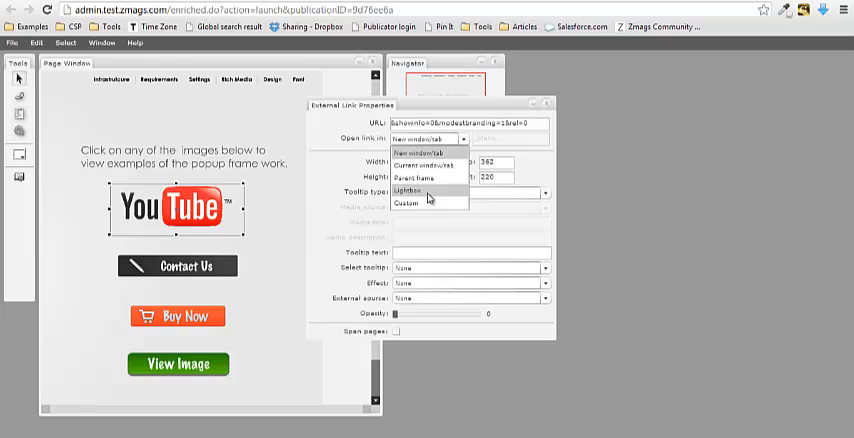
left_click(407, 190)
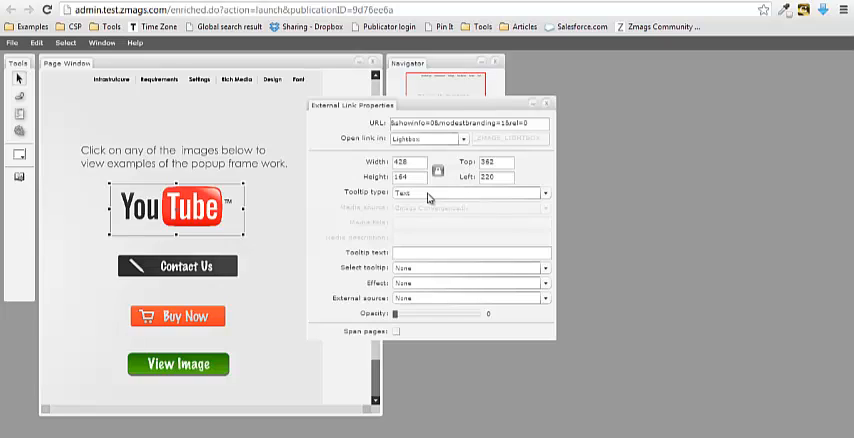
left_click(11, 42)
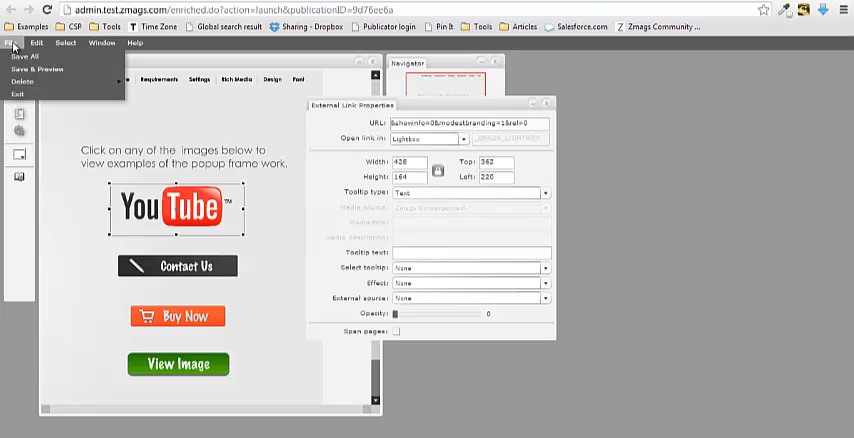
left_click(26, 57)
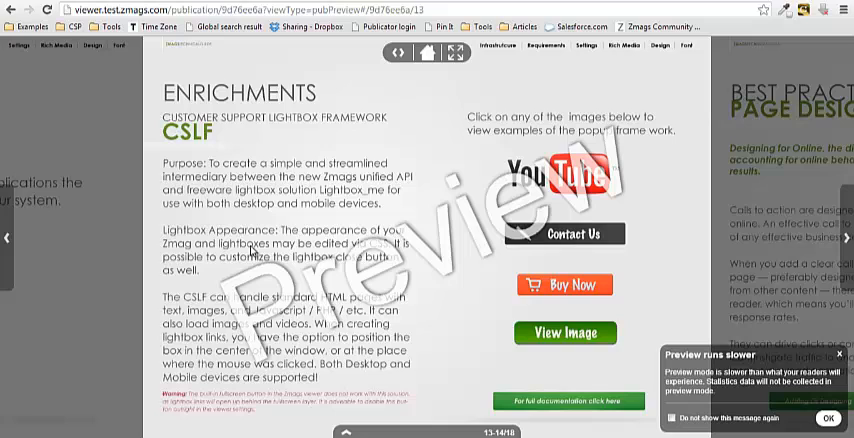
mouse_move(405, 247)
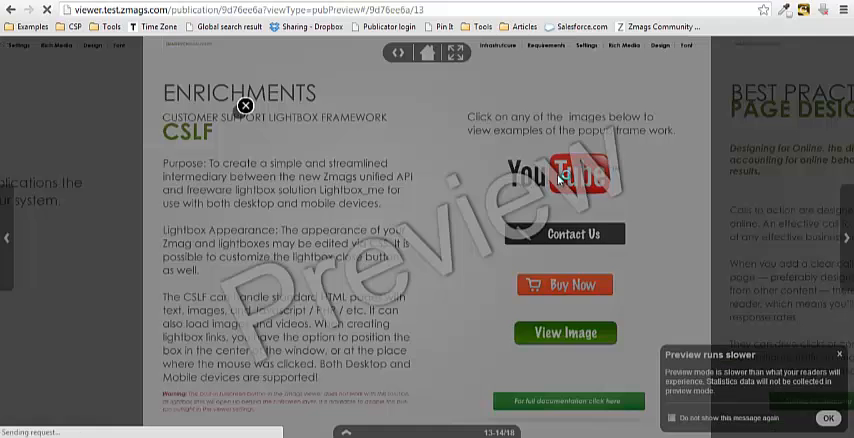
Step: Play and close the YouTube video lightbox, then close the contact form and Delicious Cereal popups
left_click(558, 168)
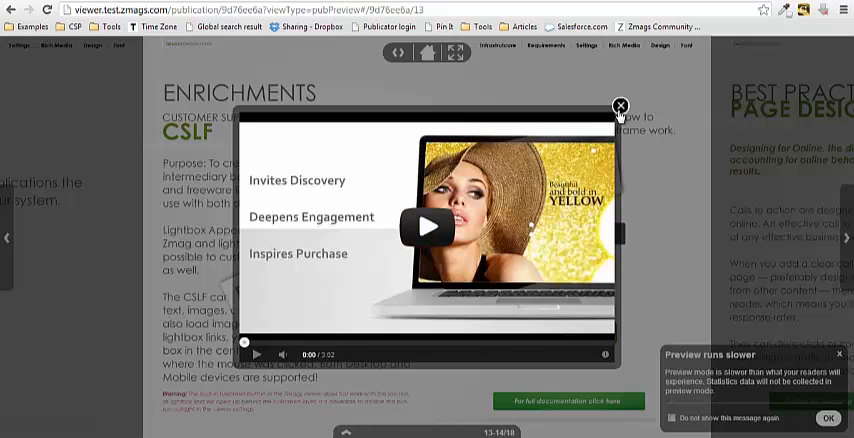
left_click(620, 106)
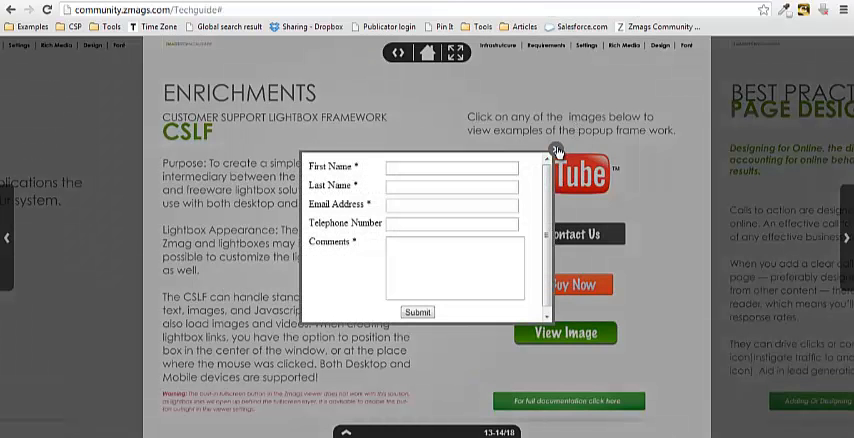
left_click(565, 333)
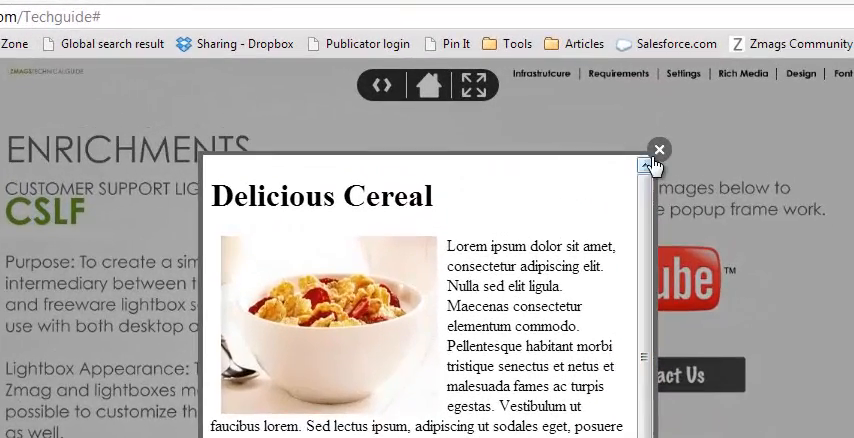
left_click(659, 149)
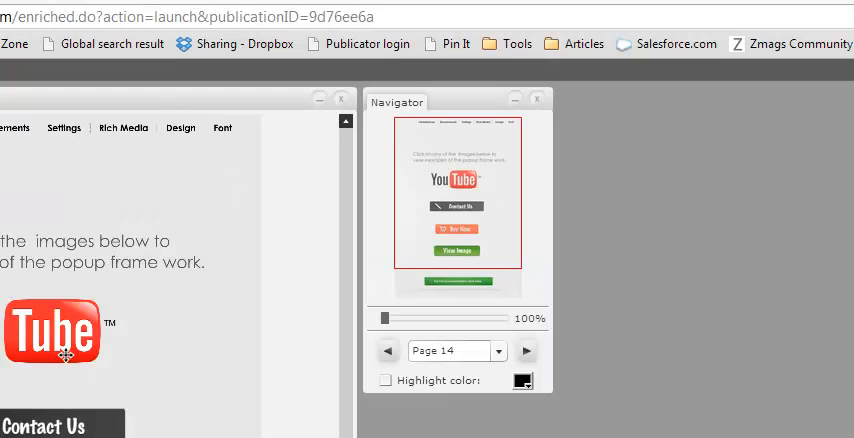
Step: Check the YouTube hotspot's link settings, then start activating Tech Guide from its publish settings
double_click(55, 340)
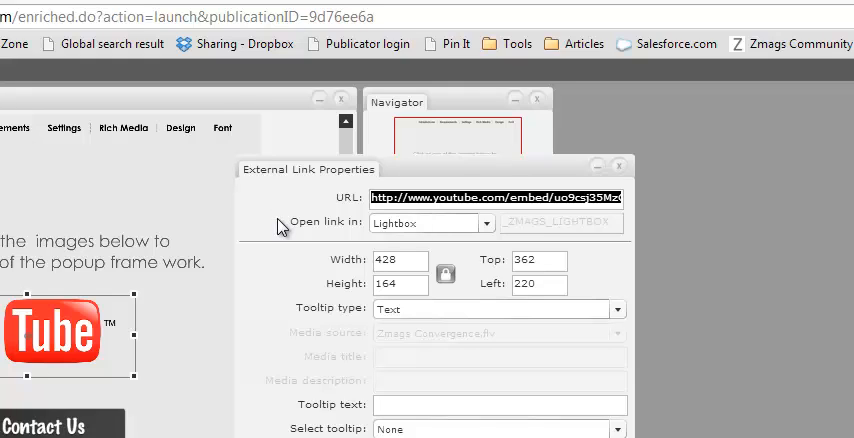
mouse_move(65, 218)
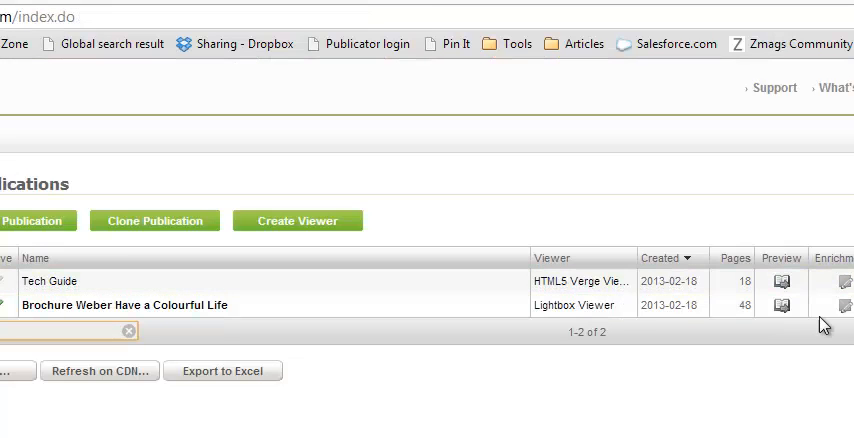
left_click(50, 281)
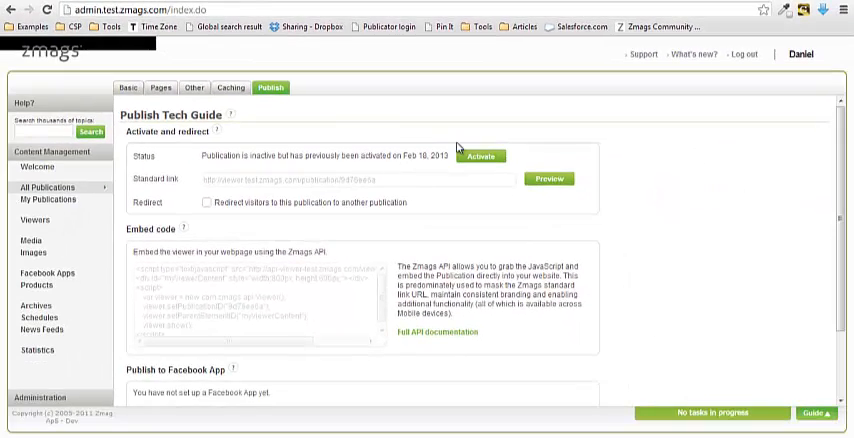
left_click(480, 155)
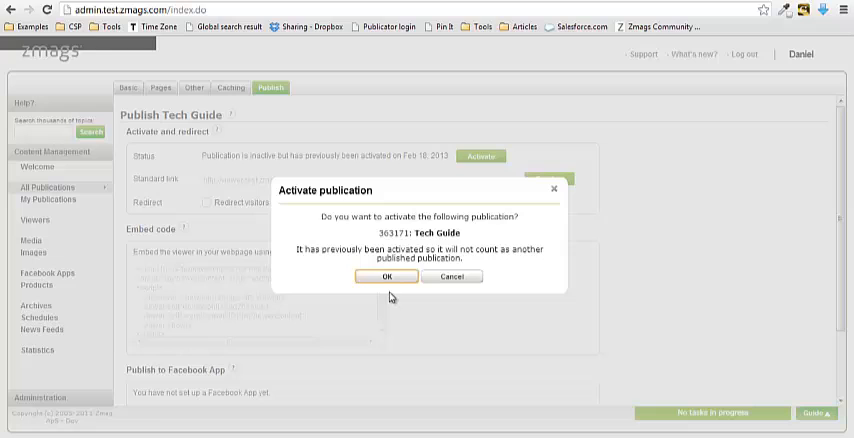
Step: Confirm the Activate publication prompt for Tech Guide so its Basic Settings page reloads
left_click(386, 277)
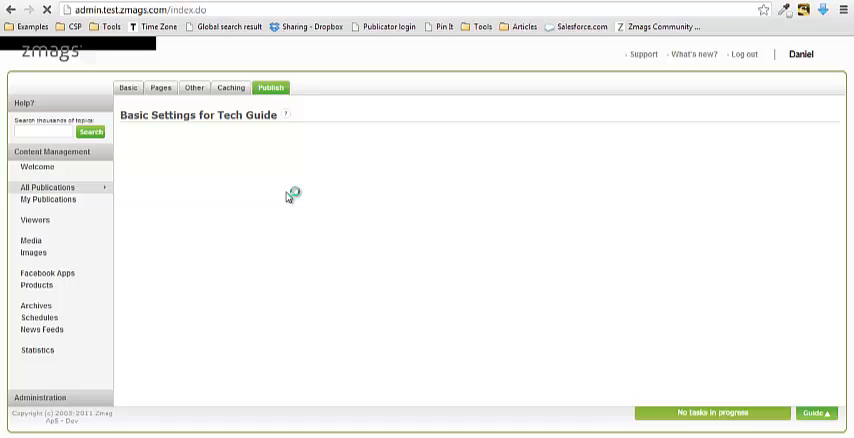
mouse_move(217, 133)
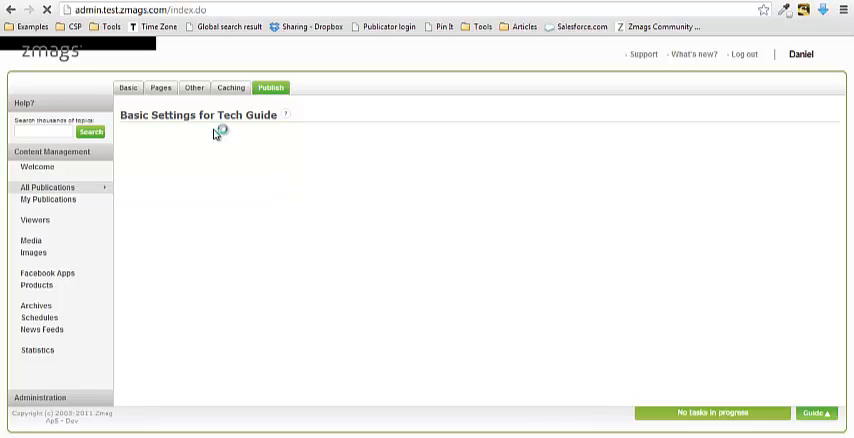
mouse_move(221, 303)
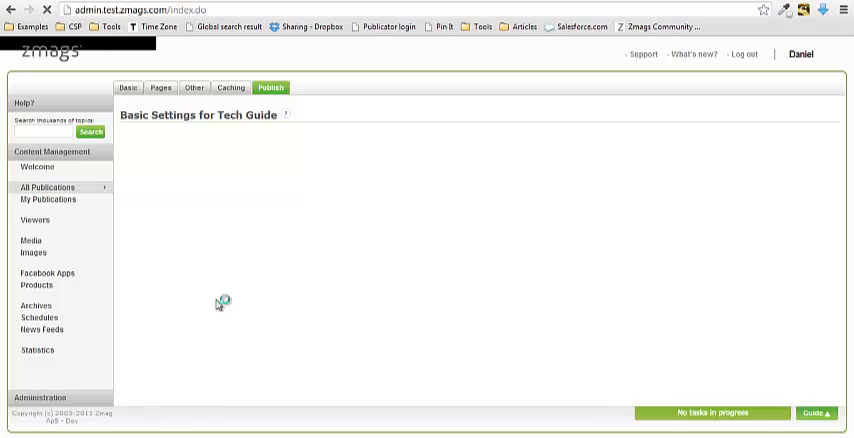
mouse_move(358, 188)
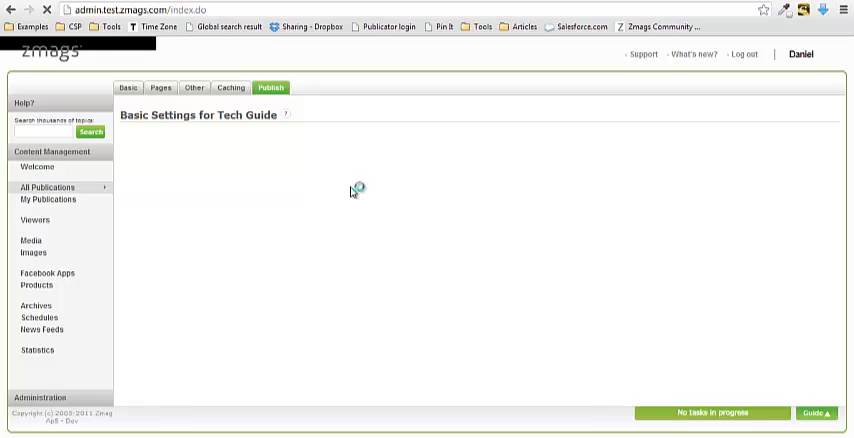
mouse_move(195, 194)
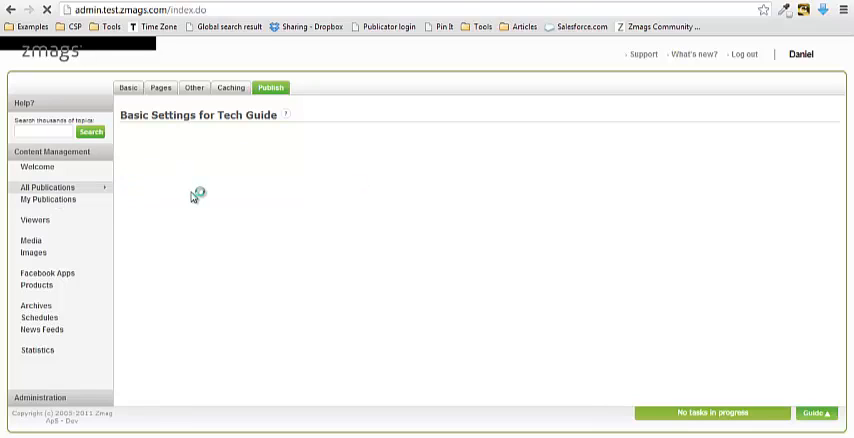
mouse_move(555, 205)
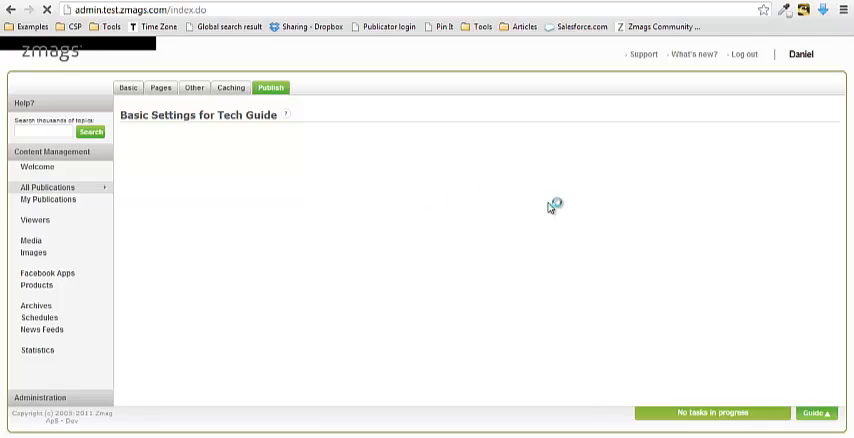
mouse_move(643, 54)
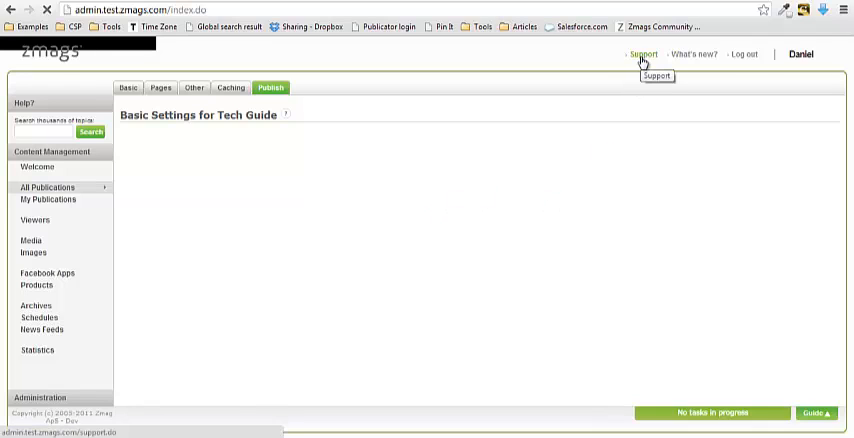
Step: Browse the Community Portal's HTML5 articles, then return to the Tech Guide settings
left_click(643, 54)
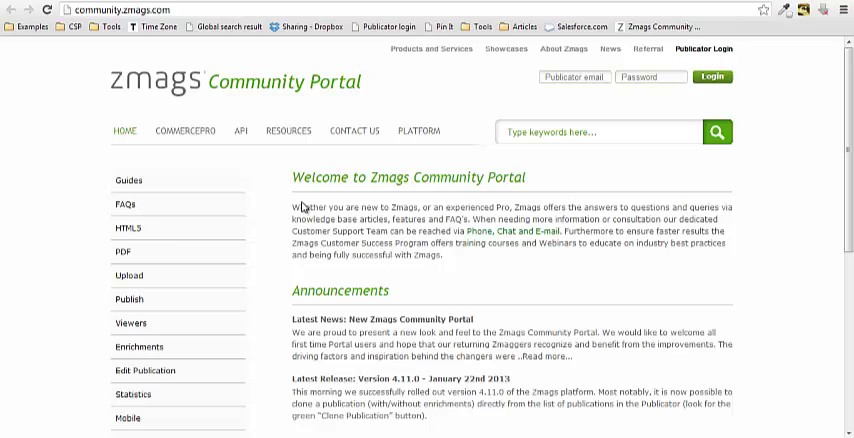
left_click(128, 228)
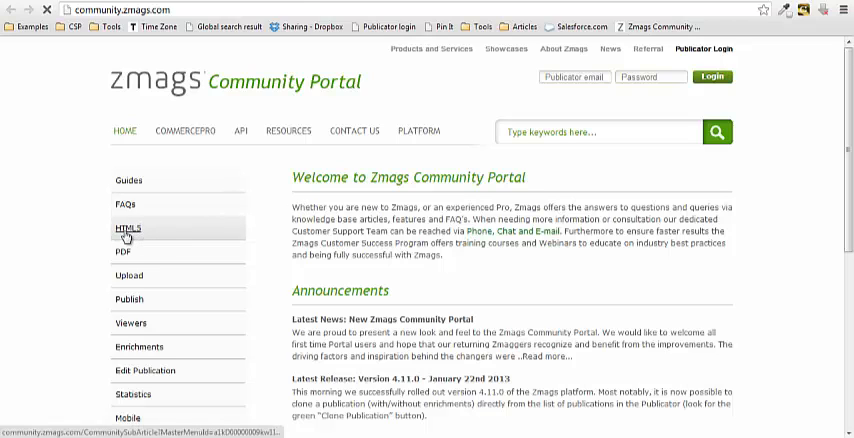
left_click(128, 228)
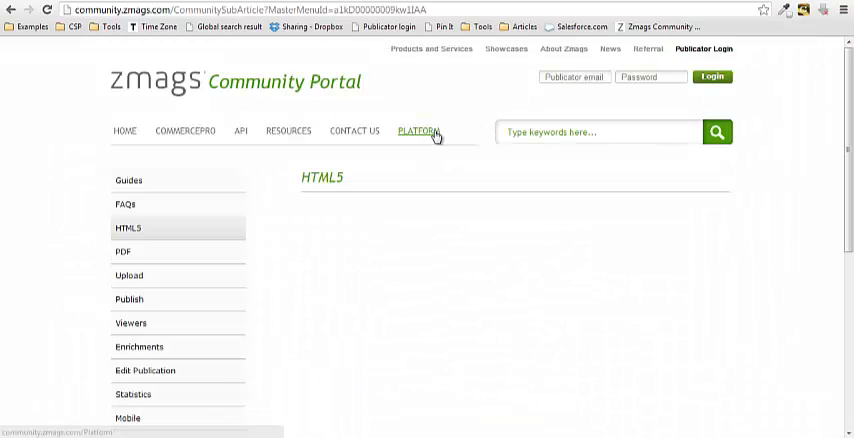
mouse_move(355, 131)
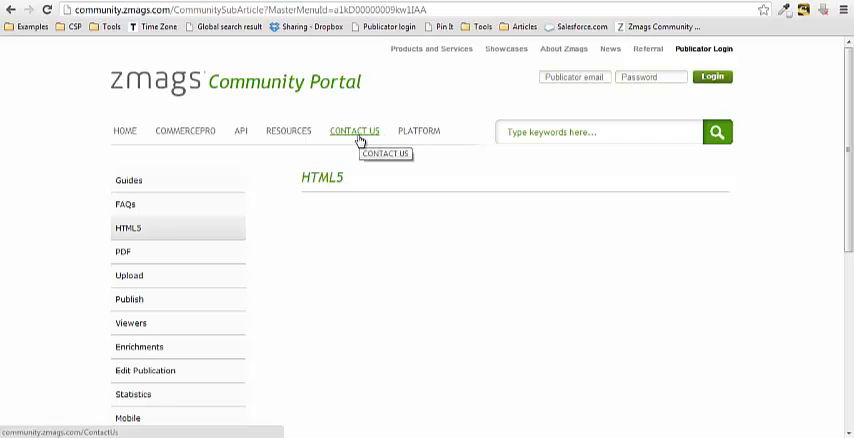
left_click(354, 131)
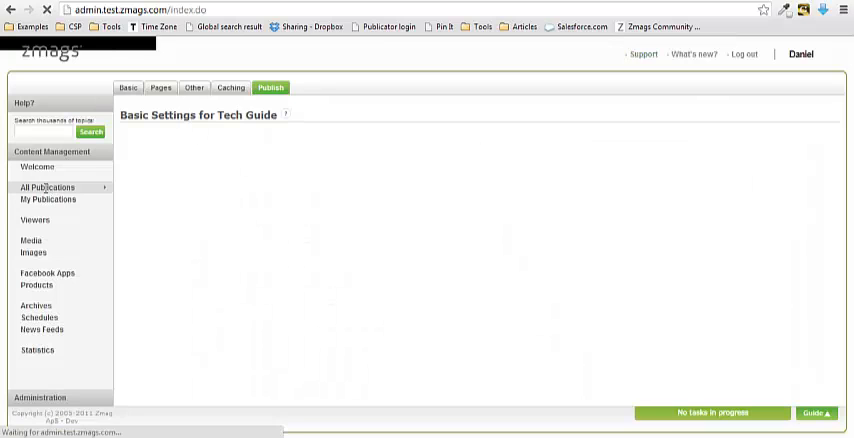
Step: Open Tech Guide's Publish page from All Publications and select its Standard link and embed code
left_click(47, 188)
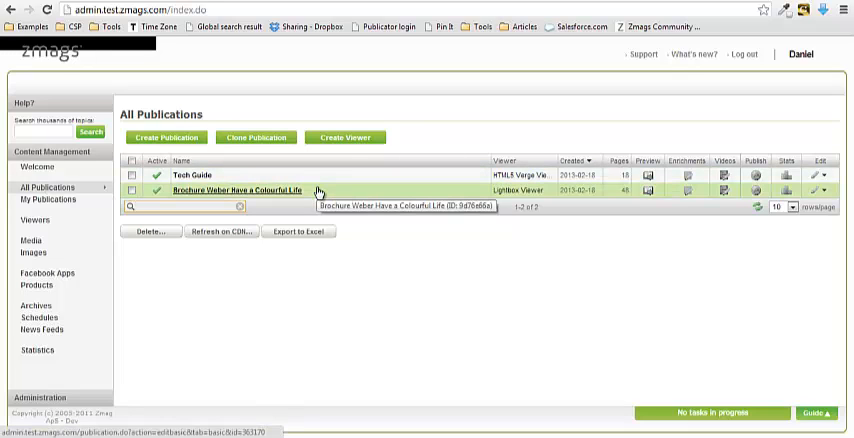
mouse_move(192, 175)
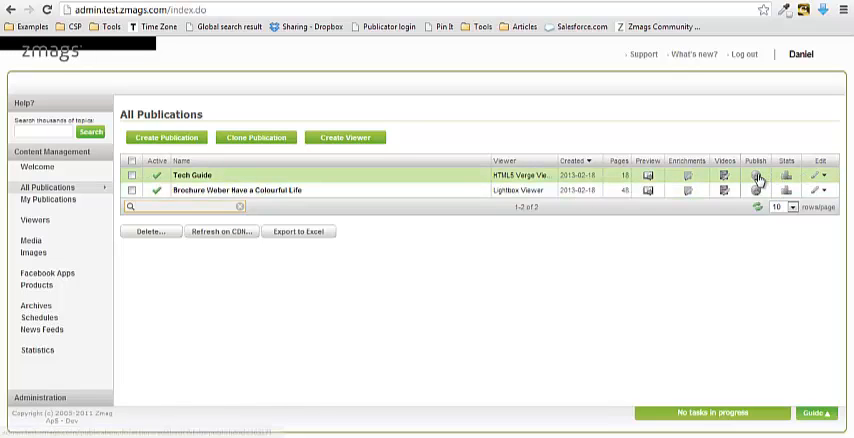
left_click(758, 178)
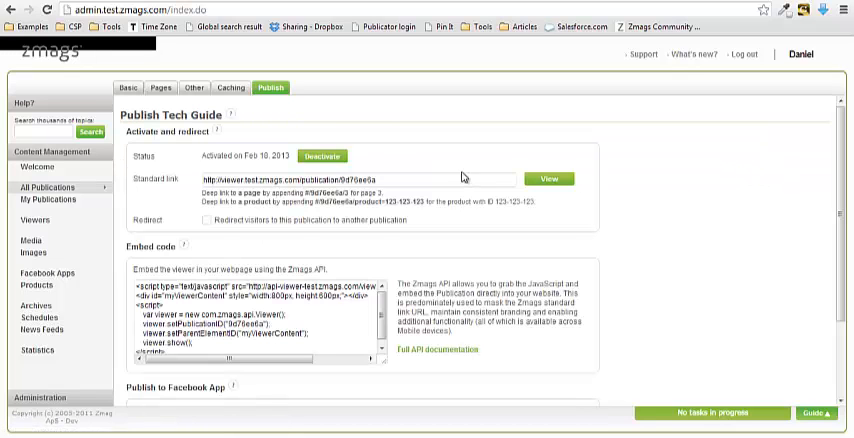
triple_click(350, 178)
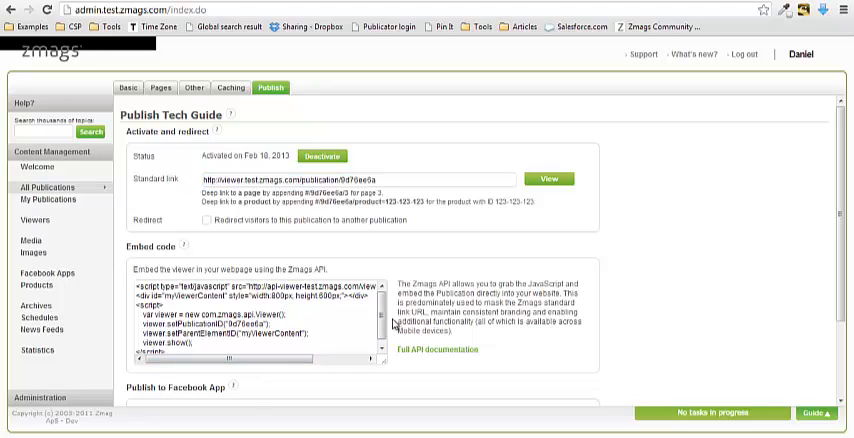
triple_click(255, 320)
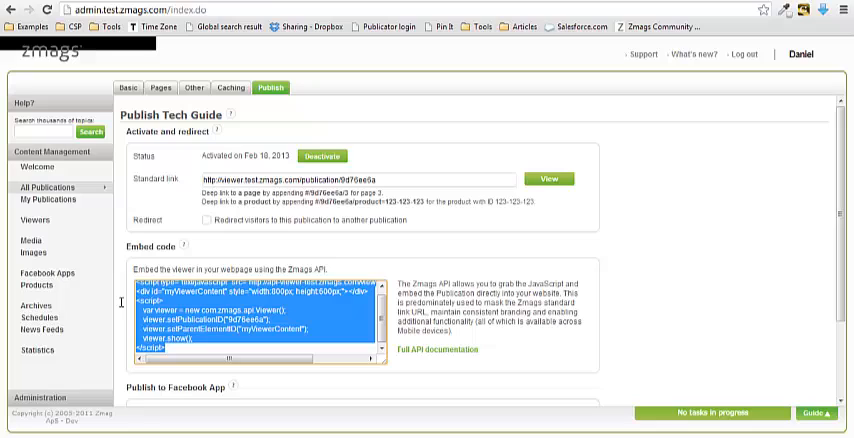